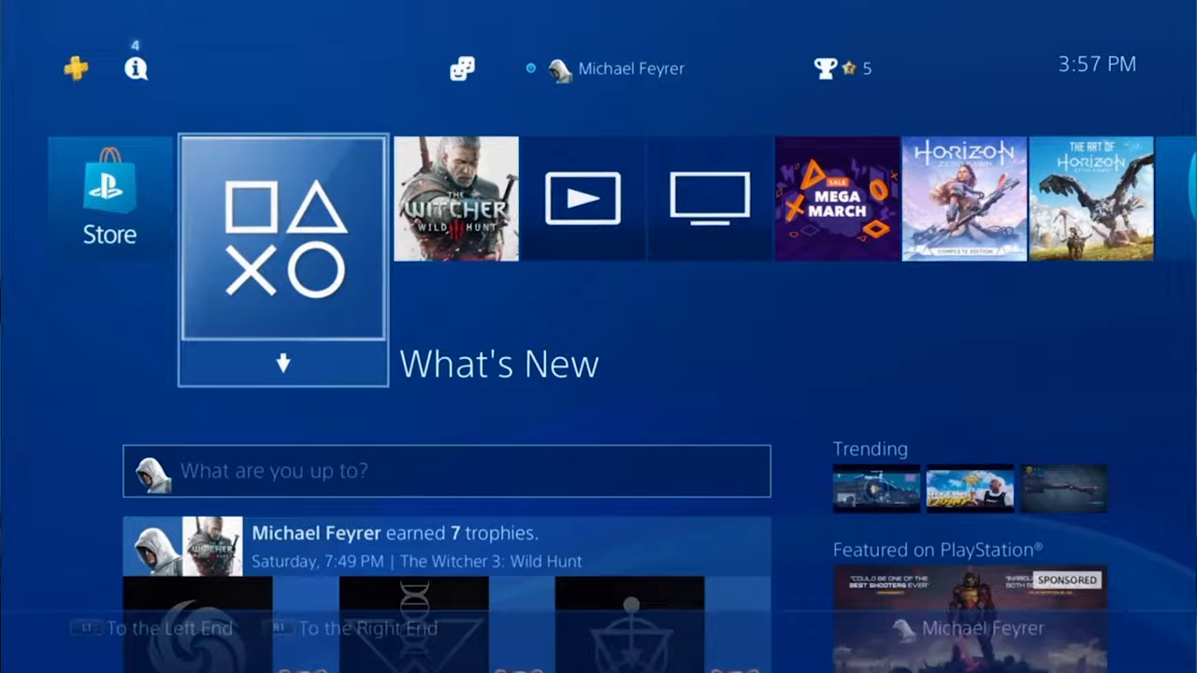
# Visit PS4 Remote Play Connection Settings, Activate as Your Primary PS4, and Power Save Settings.
pyautogui.press('Up')
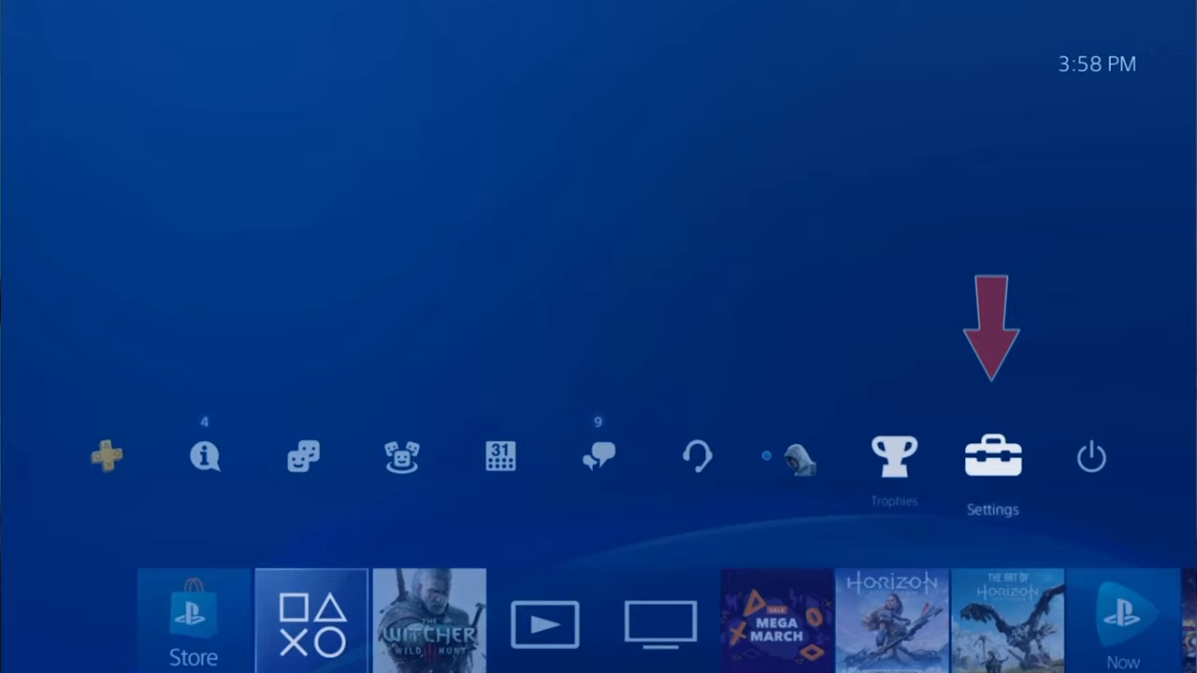
pyautogui.click(992, 457)
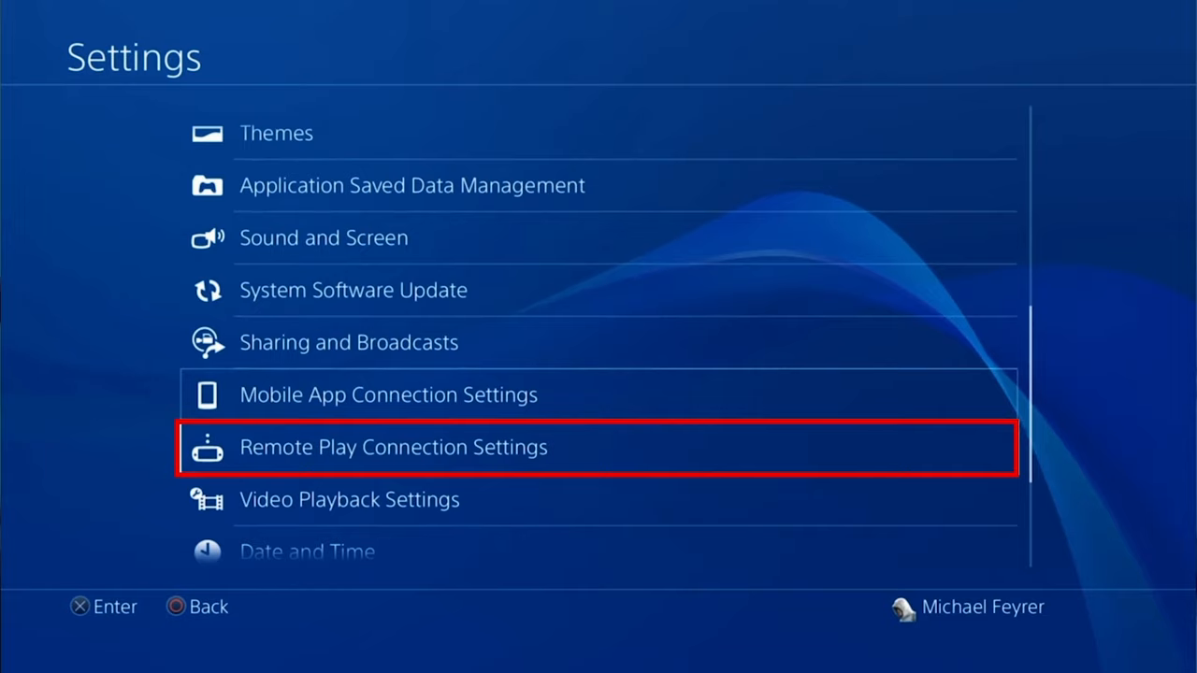
pyautogui.press('Up')
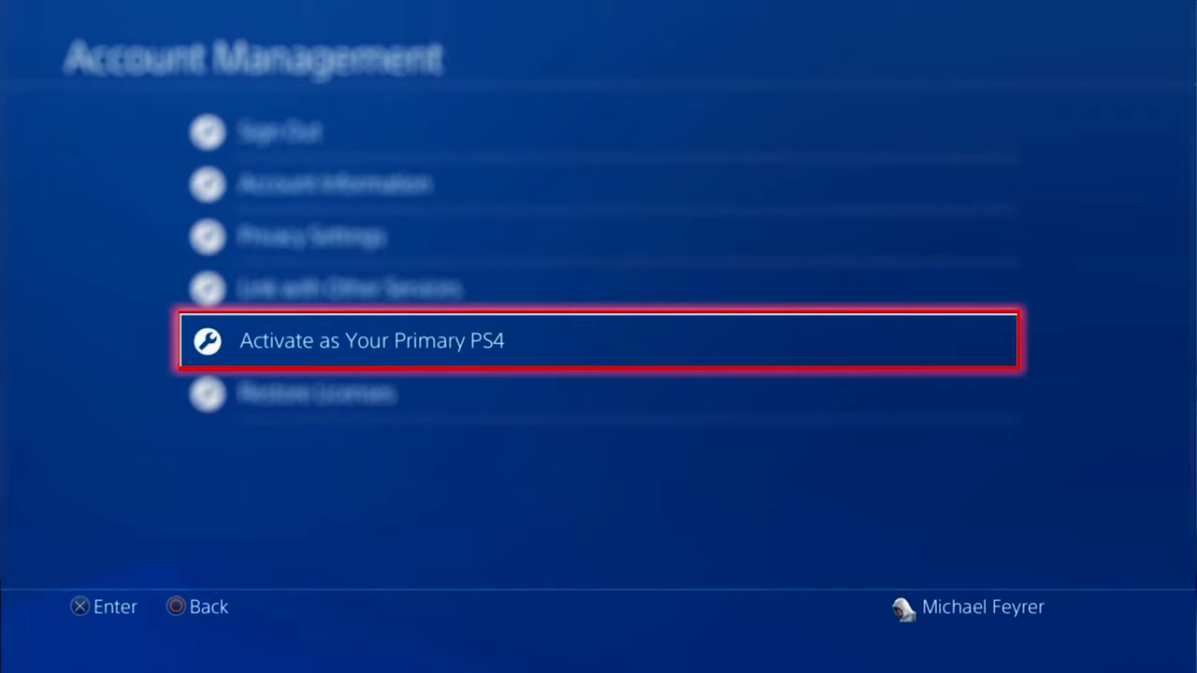
pyautogui.click(598, 339)
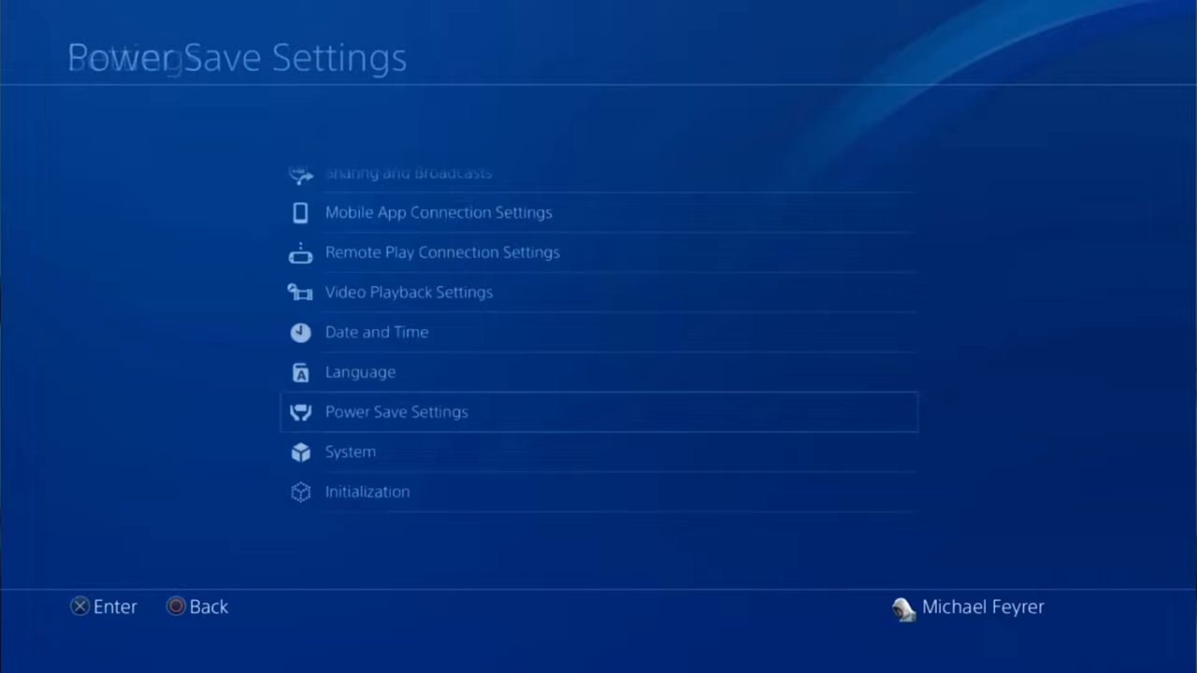
pyautogui.click(396, 412)
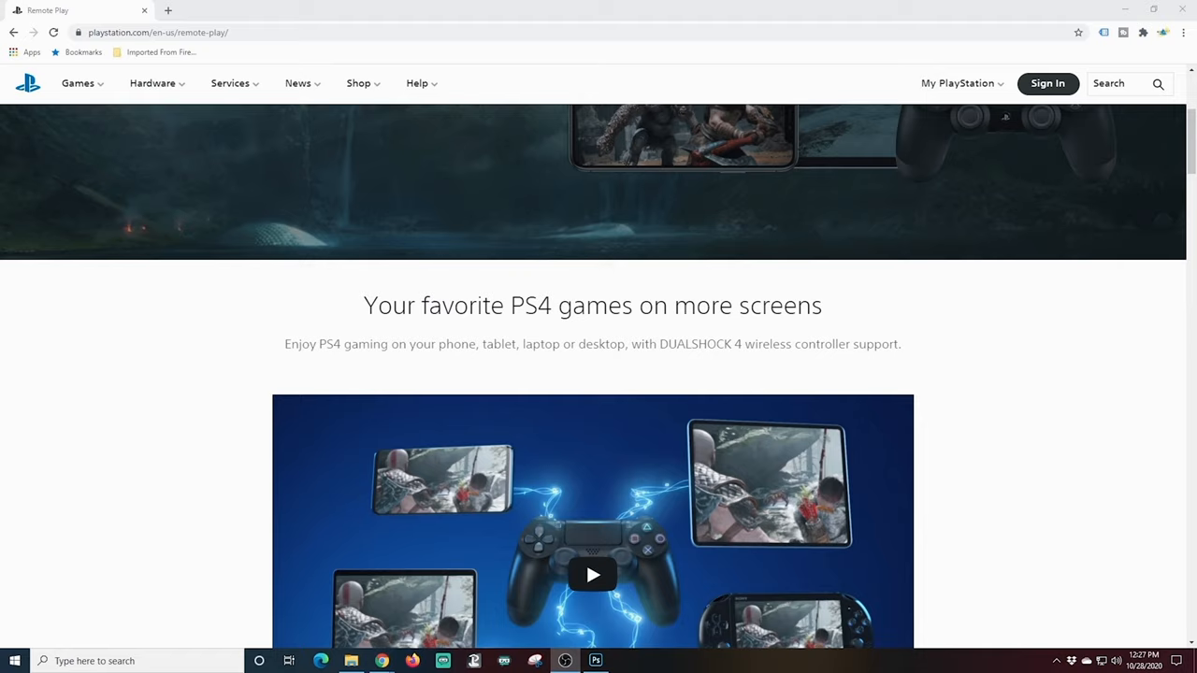
# Scroll the Remote Play page and follow the 'Get it on Windows 10' badge.
pyautogui.scroll(-3)
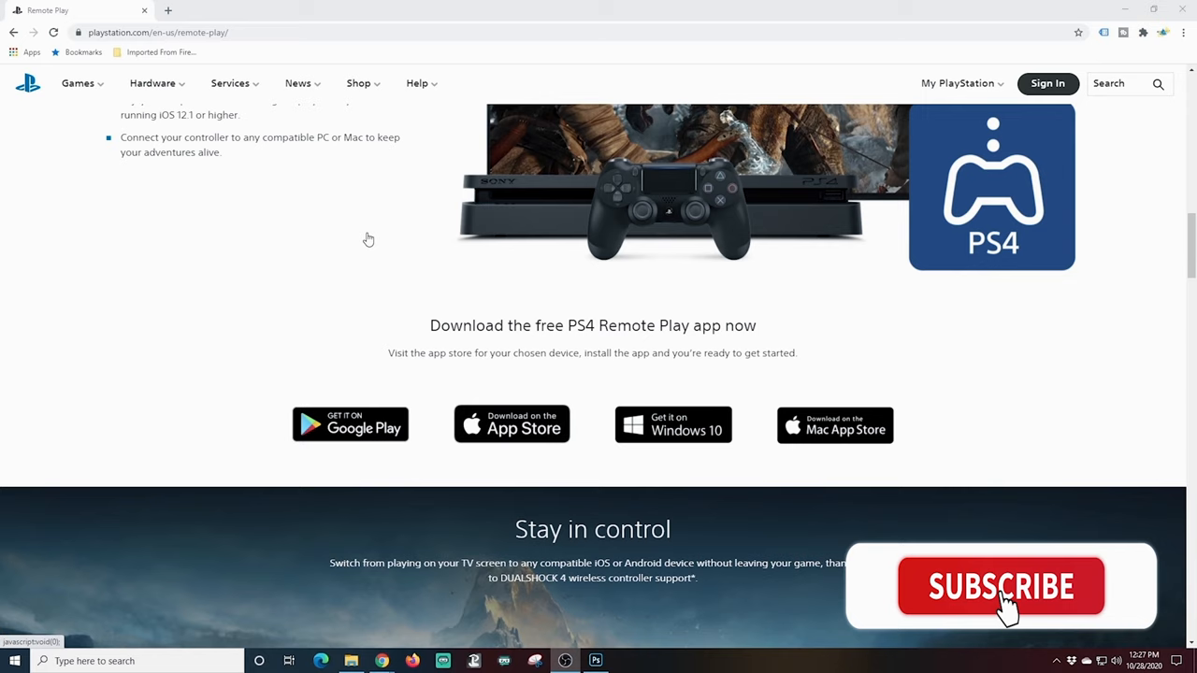
pyautogui.scroll(-3)
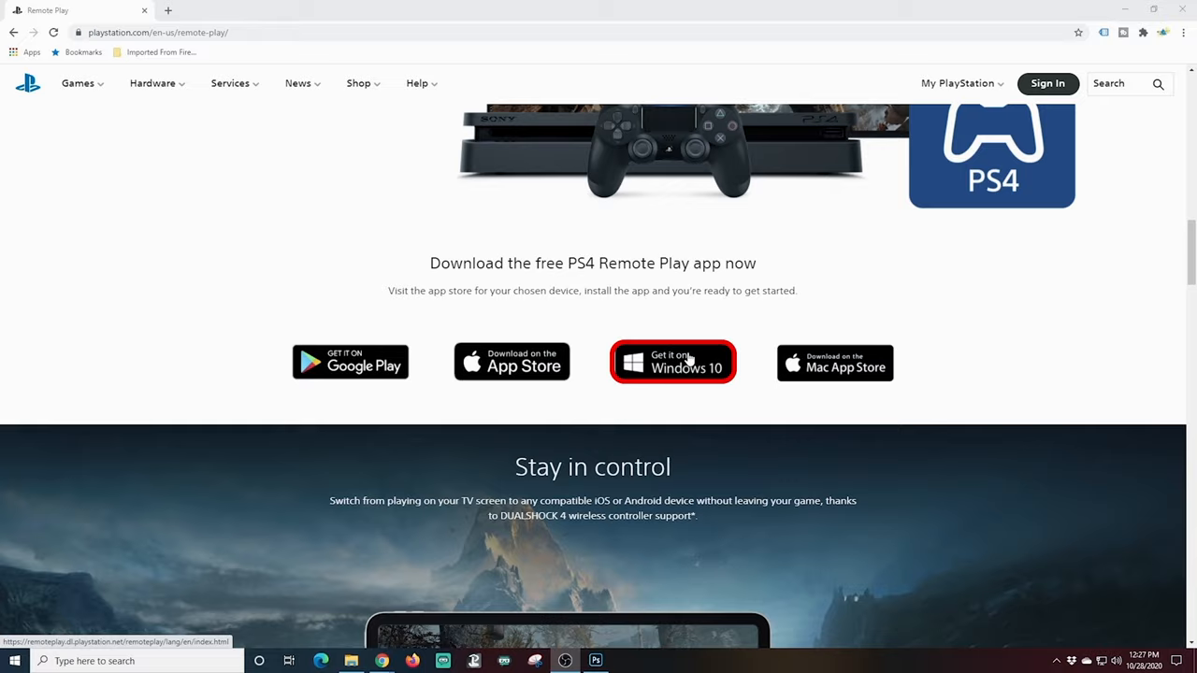
pyautogui.click(672, 363)
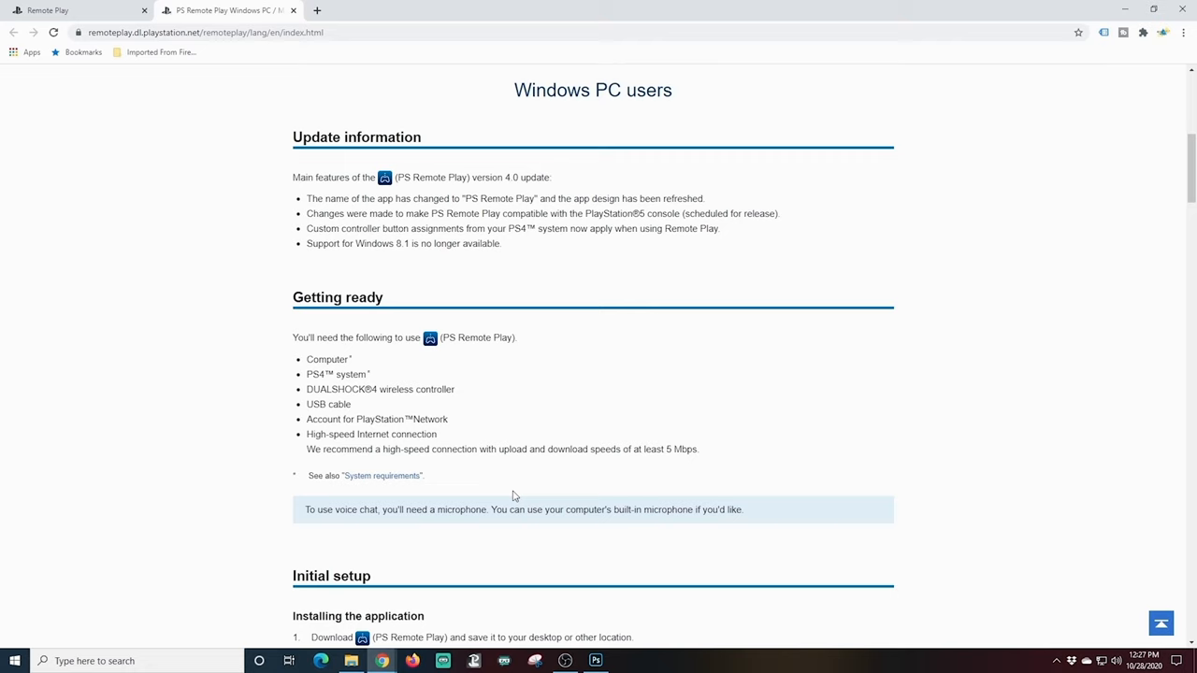
# Accept the license agreement and privacy policy and download RemotePlayInstaller.exe for Windows PC.
pyautogui.scroll(-3)
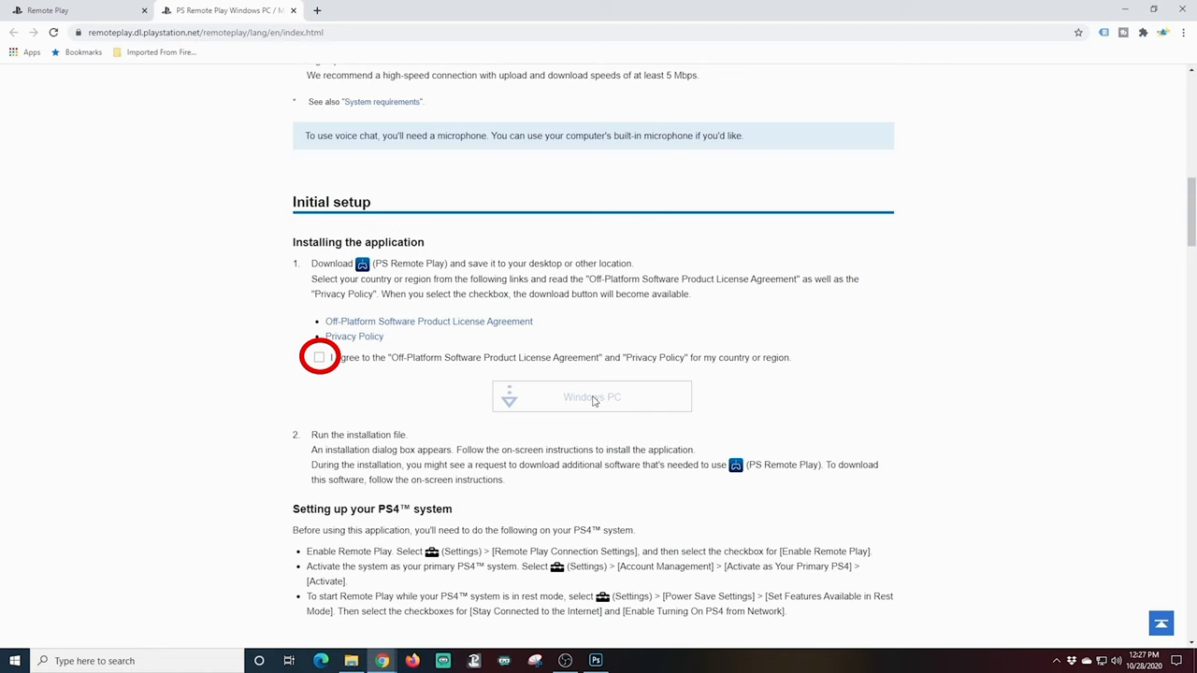
pyautogui.click(319, 357)
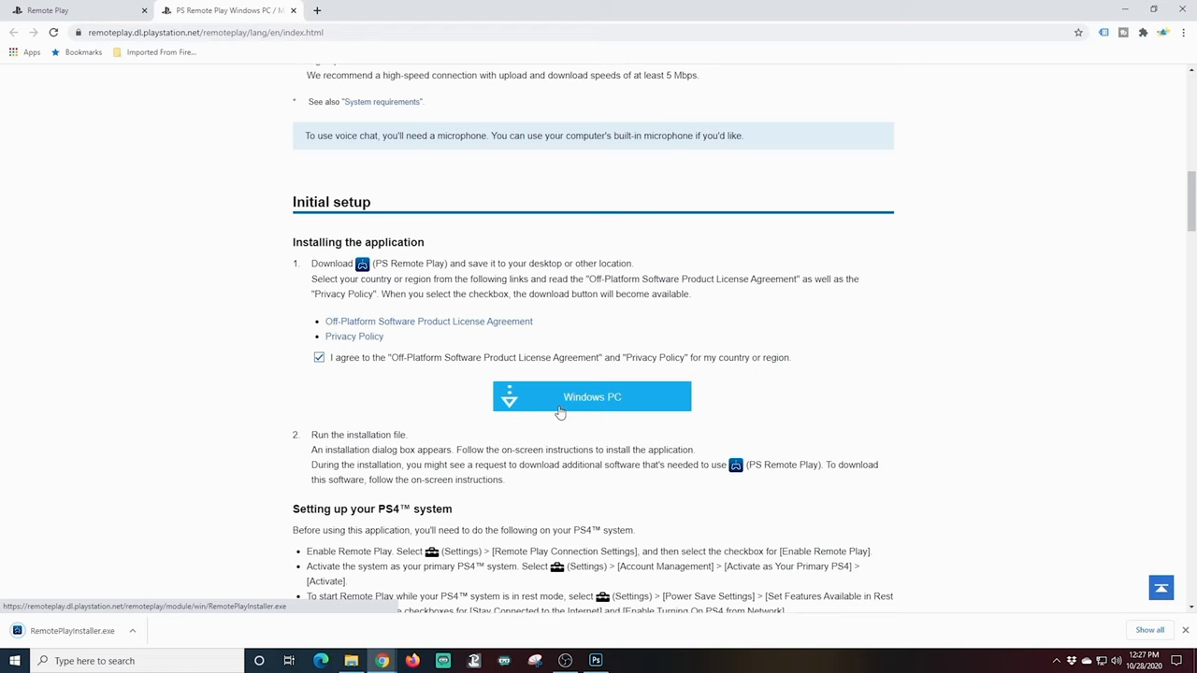
pyautogui.click(591, 396)
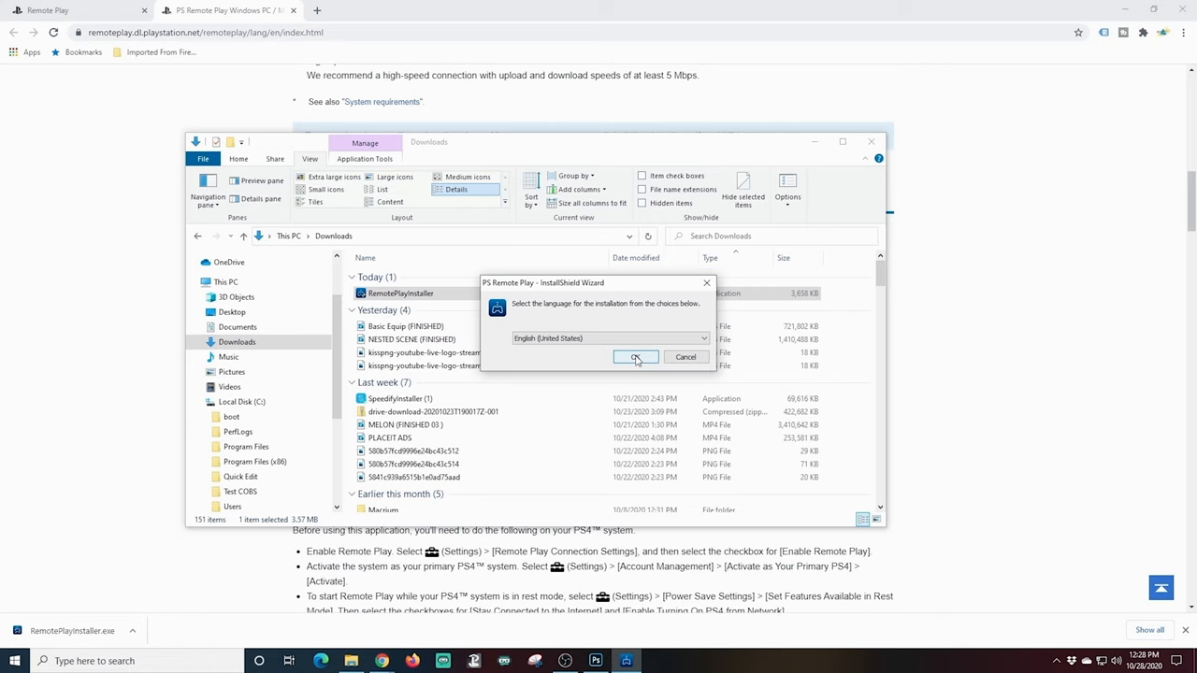
# Install PS Remote Play in English and finish with 'Launch PS Remote Play' ticked.
pyautogui.click(636, 357)
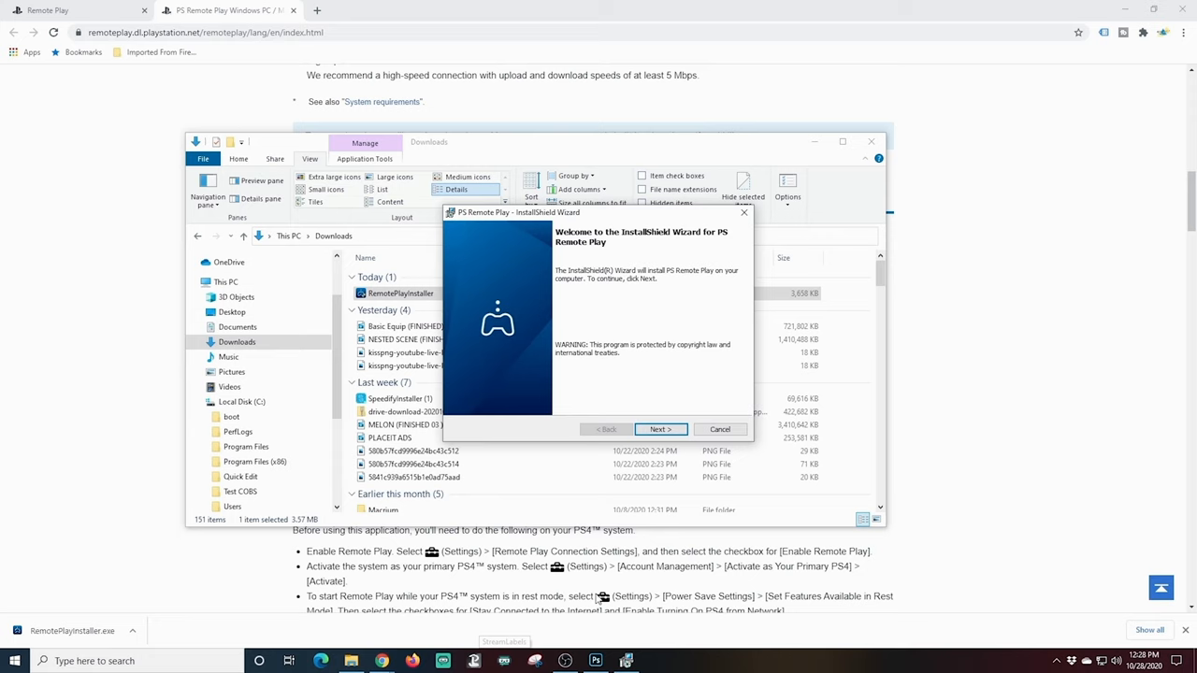
pyautogui.click(660, 429)
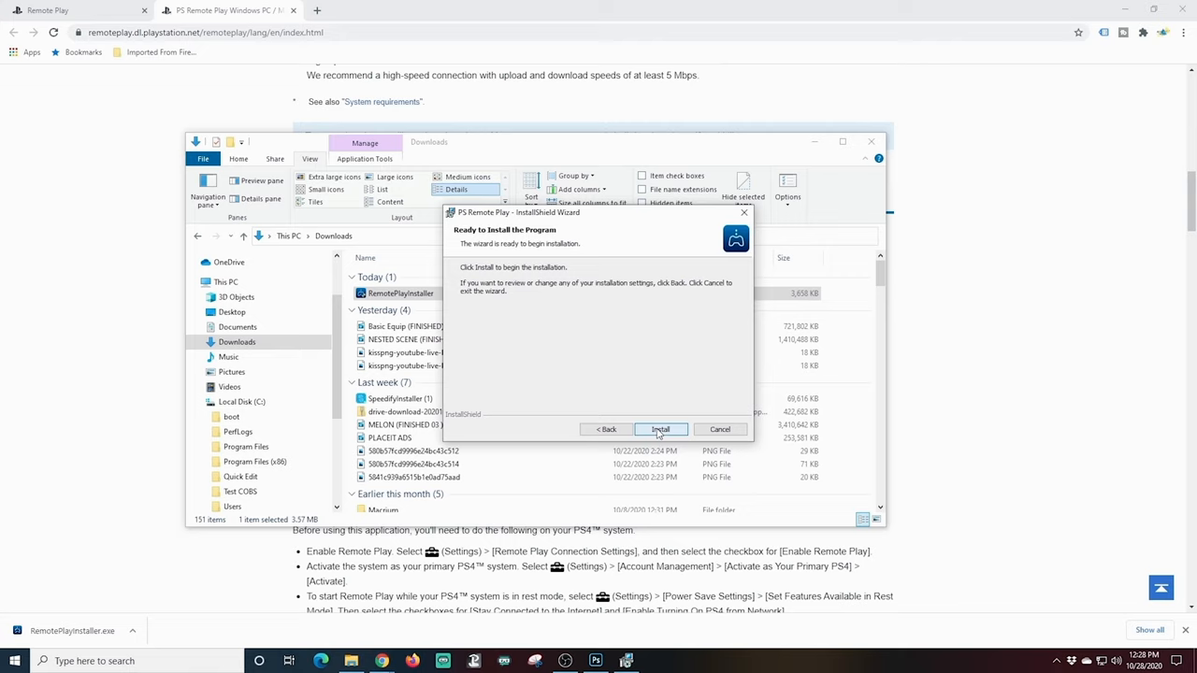
pyautogui.click(660, 429)
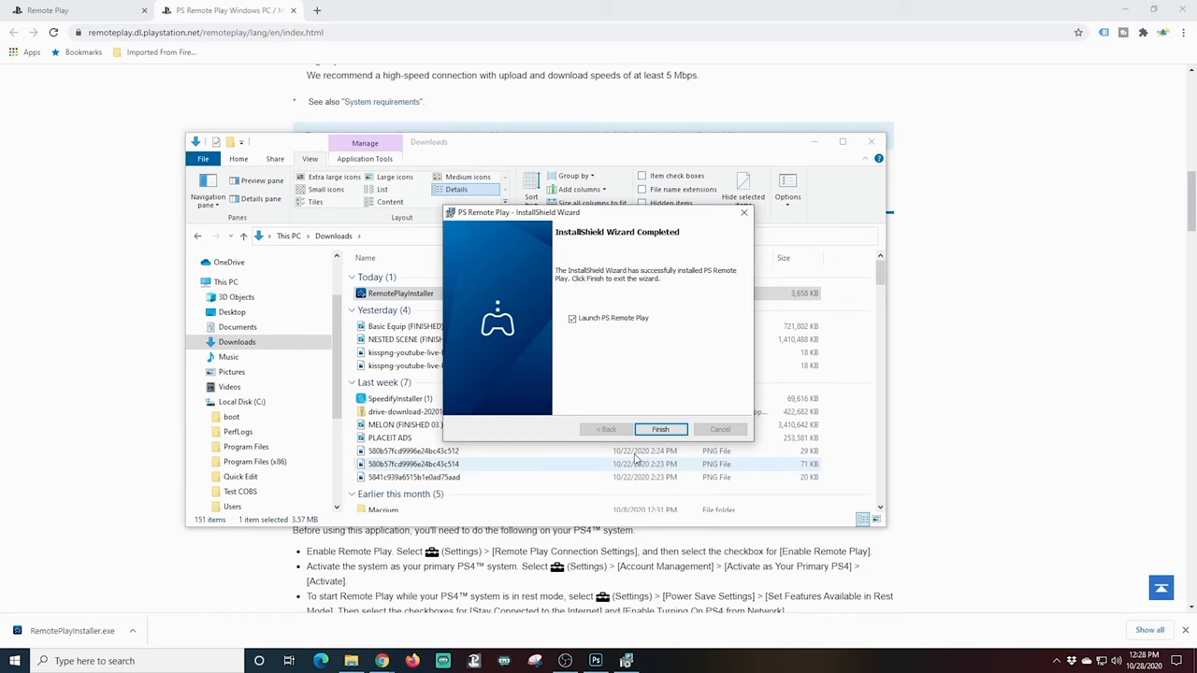
pyautogui.click(660, 429)
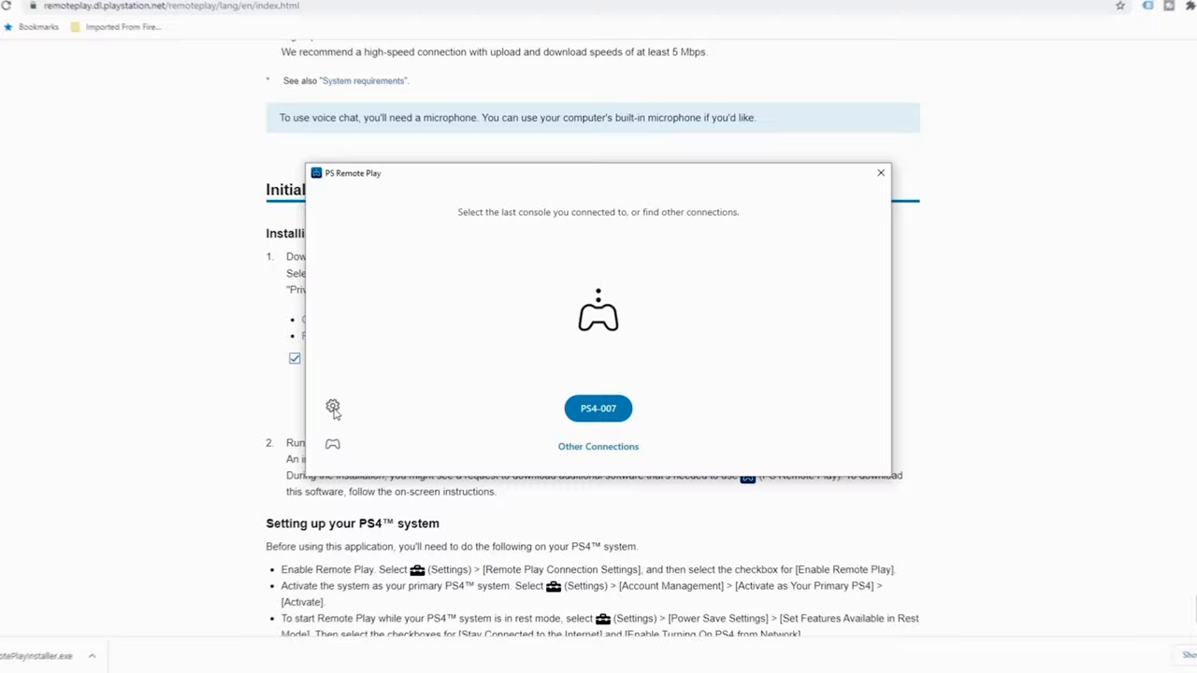
# Open PS Remote Play settings with the gear icon on the console selection screen.
pyautogui.click(332, 408)
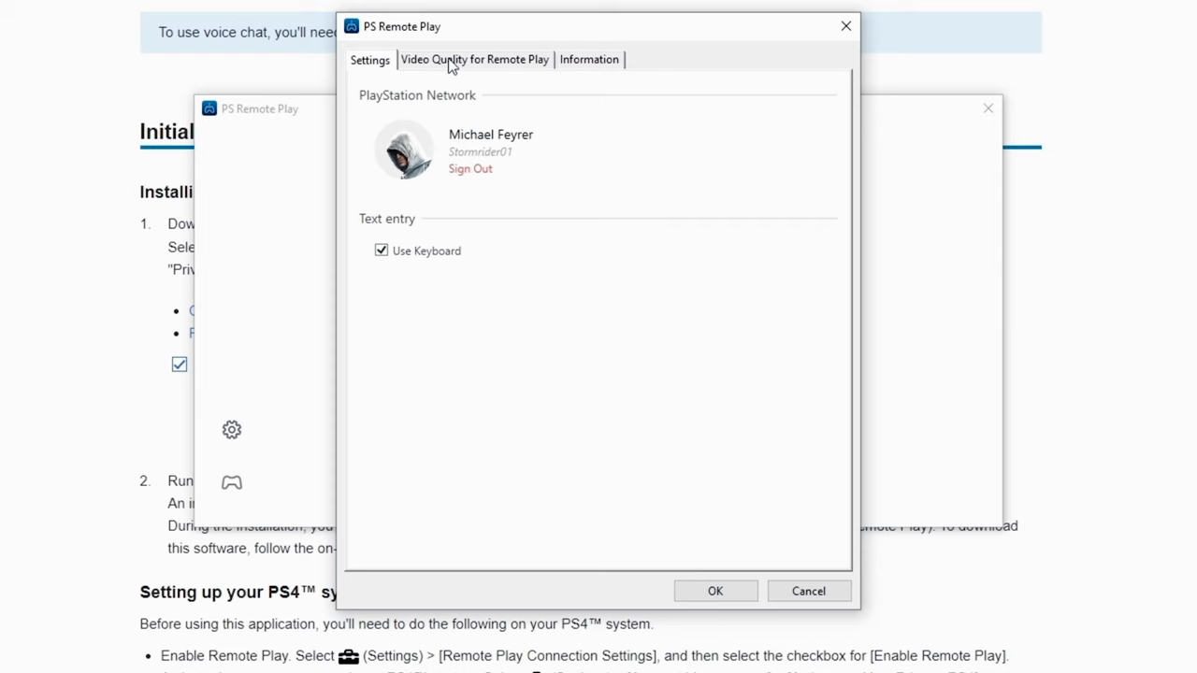
# Set PS4 Resolution to 1080p under Video Quality, acknowledge the notice, and save with OK.
pyautogui.click(475, 59)
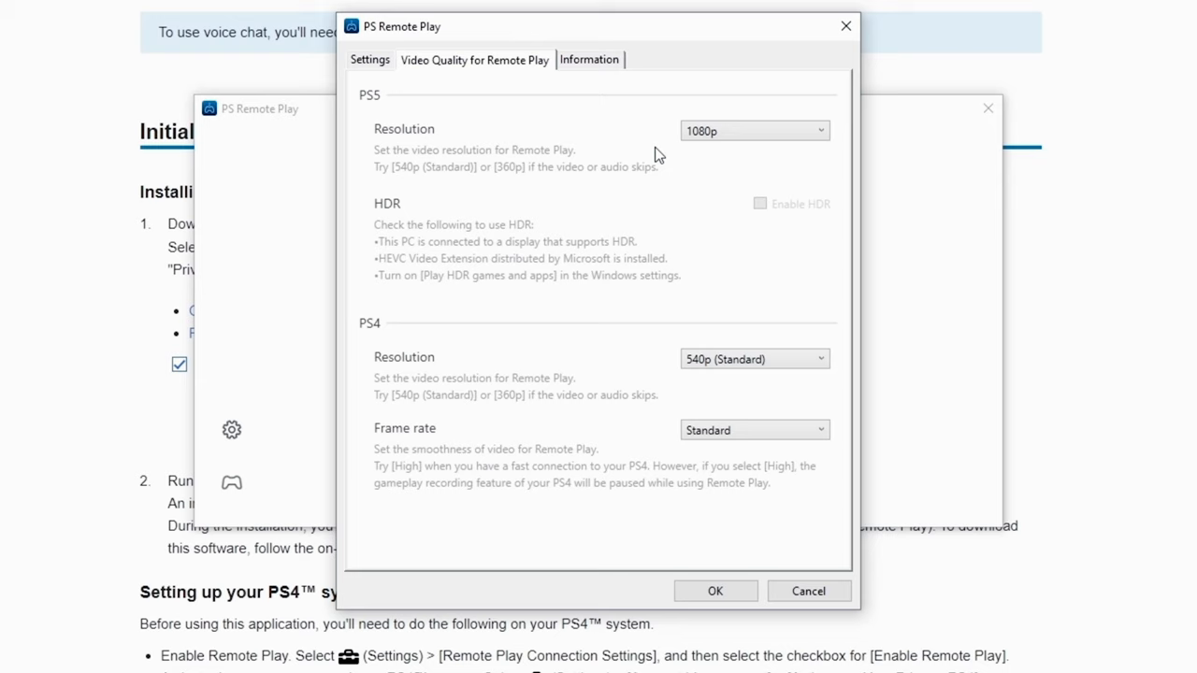
pyautogui.click(753, 358)
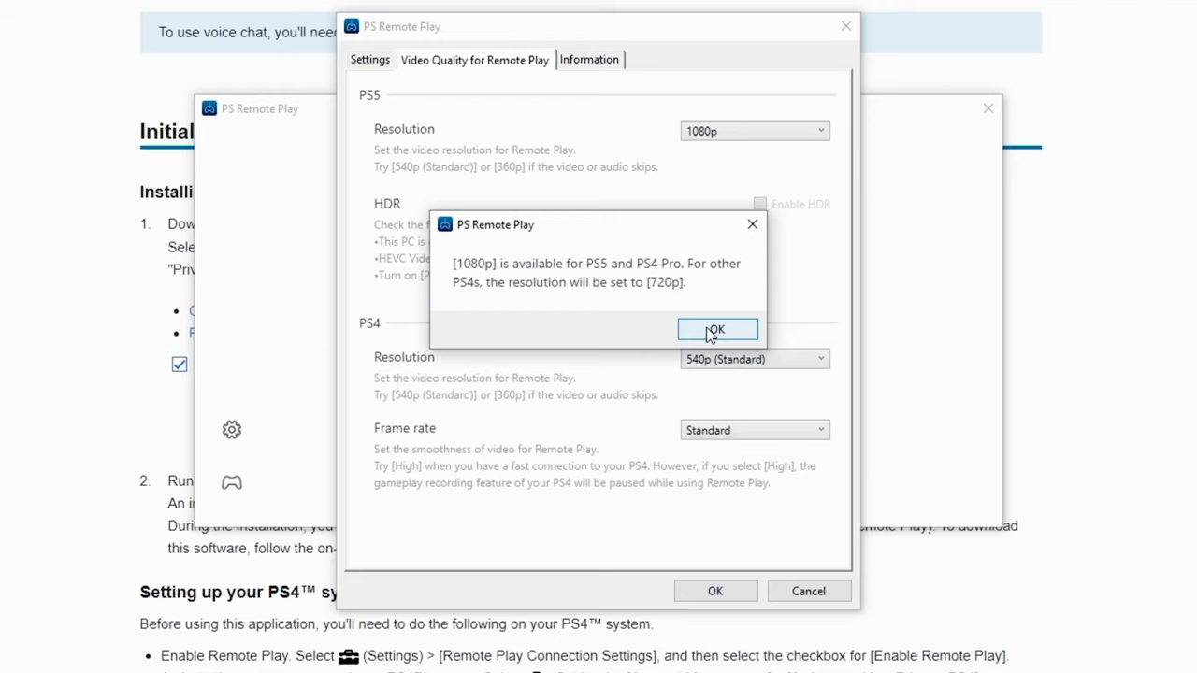
pyautogui.click(717, 329)
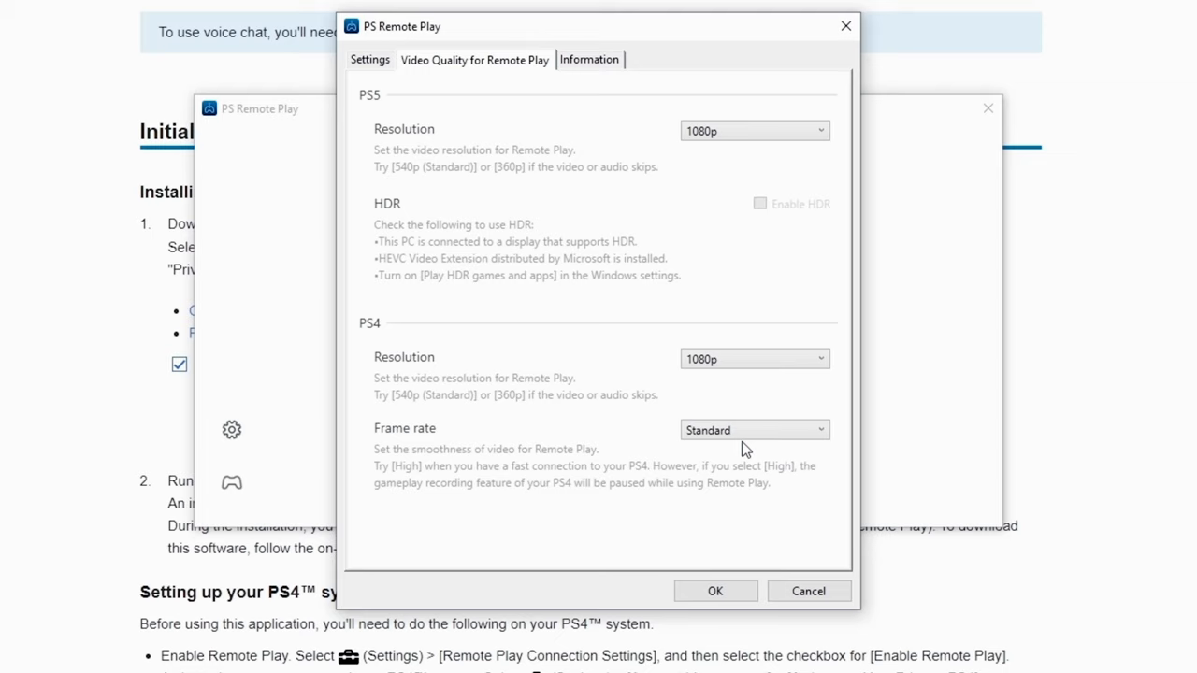
pyautogui.click(590, 59)
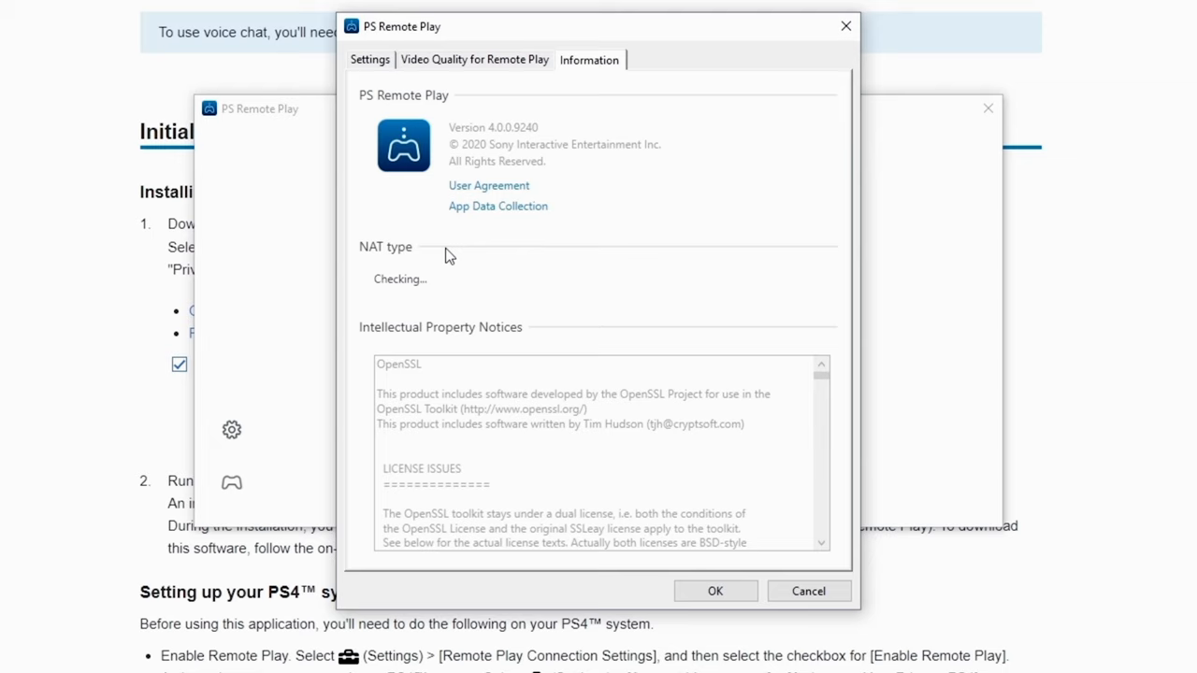
pyautogui.click(369, 59)
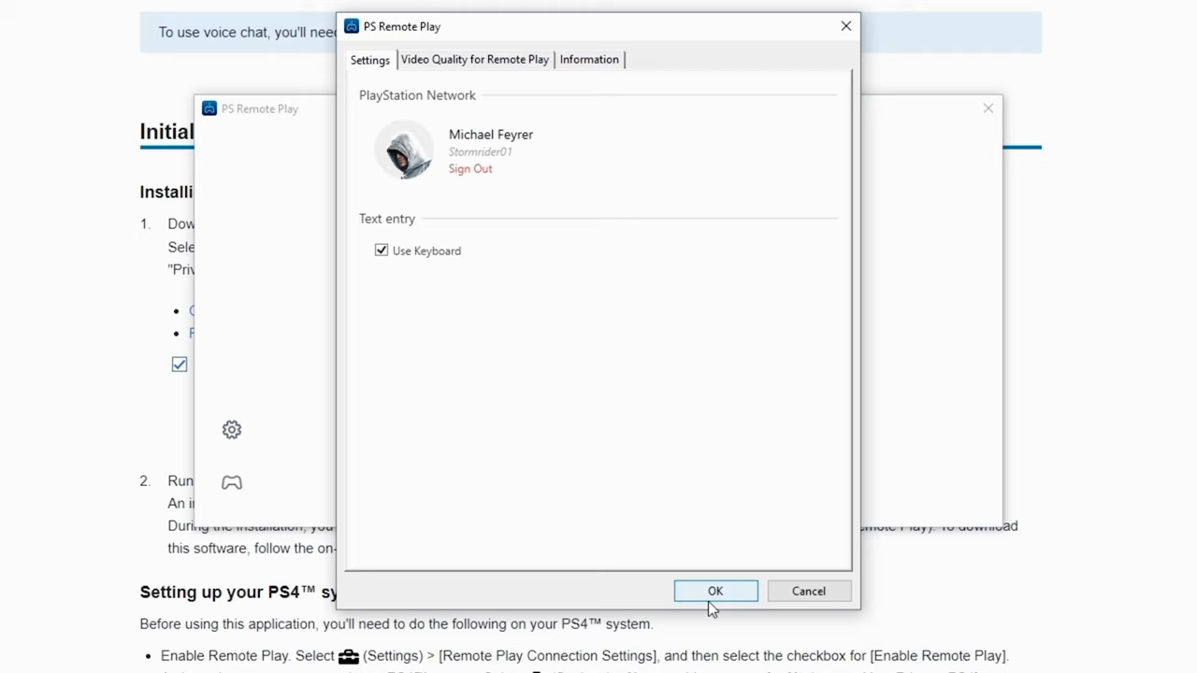
pyautogui.click(714, 590)
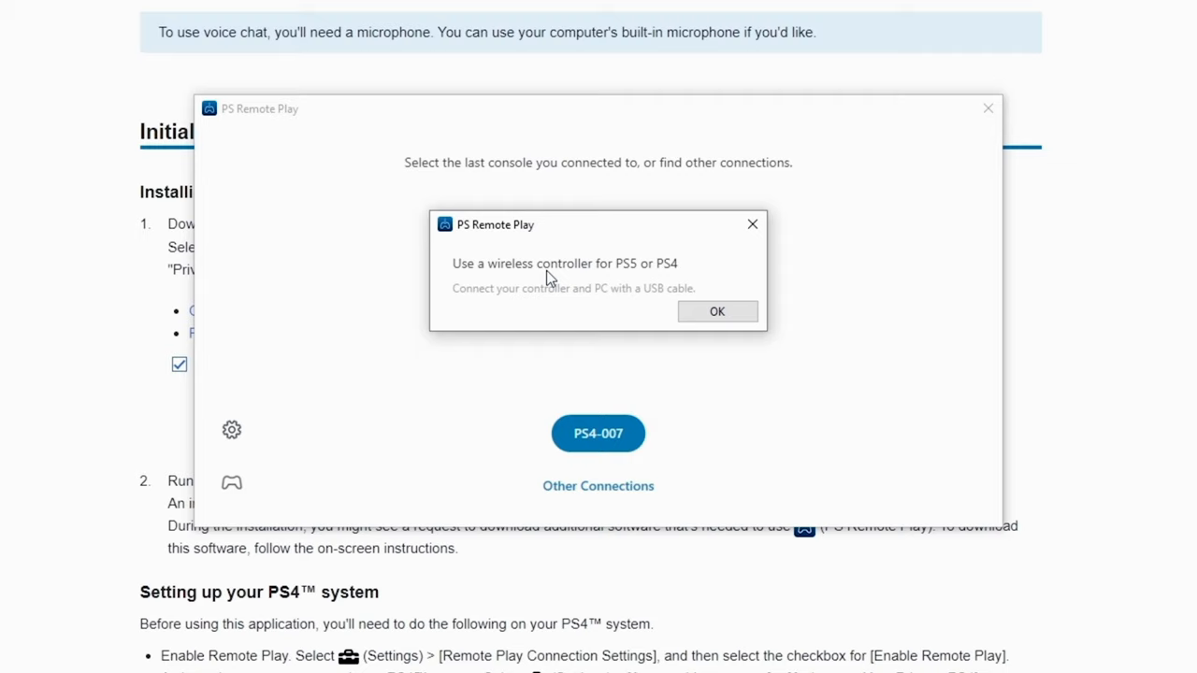
# Dismiss the 'Use a wireless controller for PS5 or PS4' USB cable message.
pyautogui.click(717, 312)
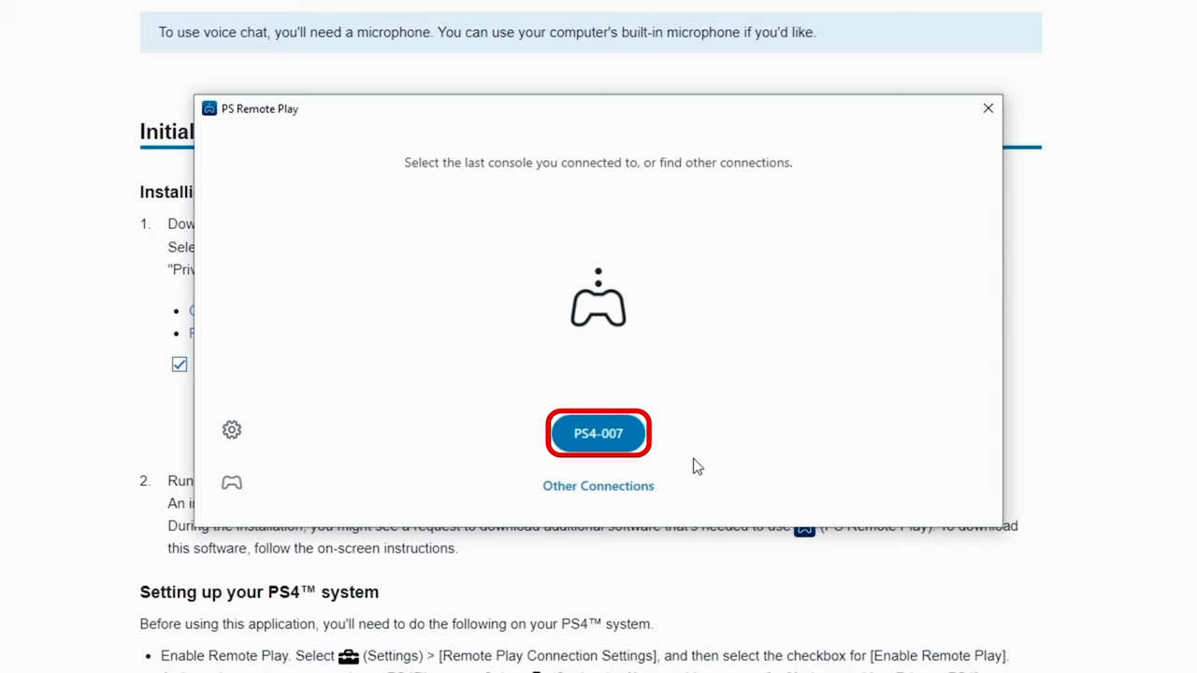
# Connect to the PS4-007 console and stream its home screen in PS Remote Play.
pyautogui.click(598, 433)
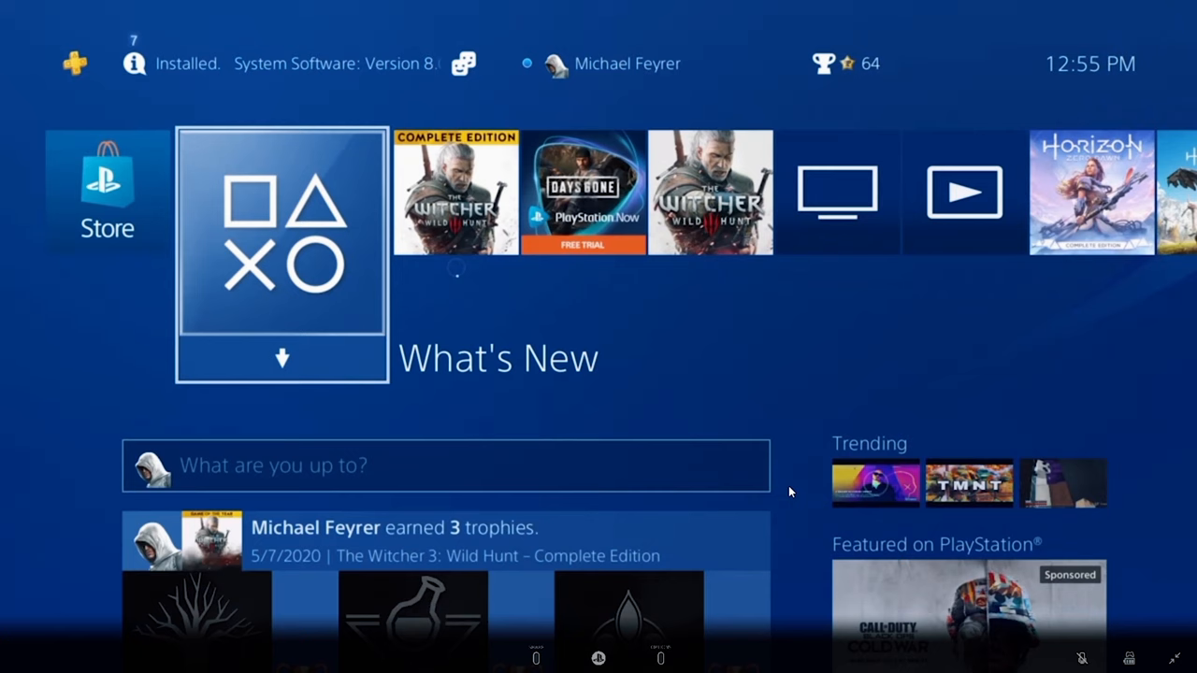
pyautogui.press('alt+tab')
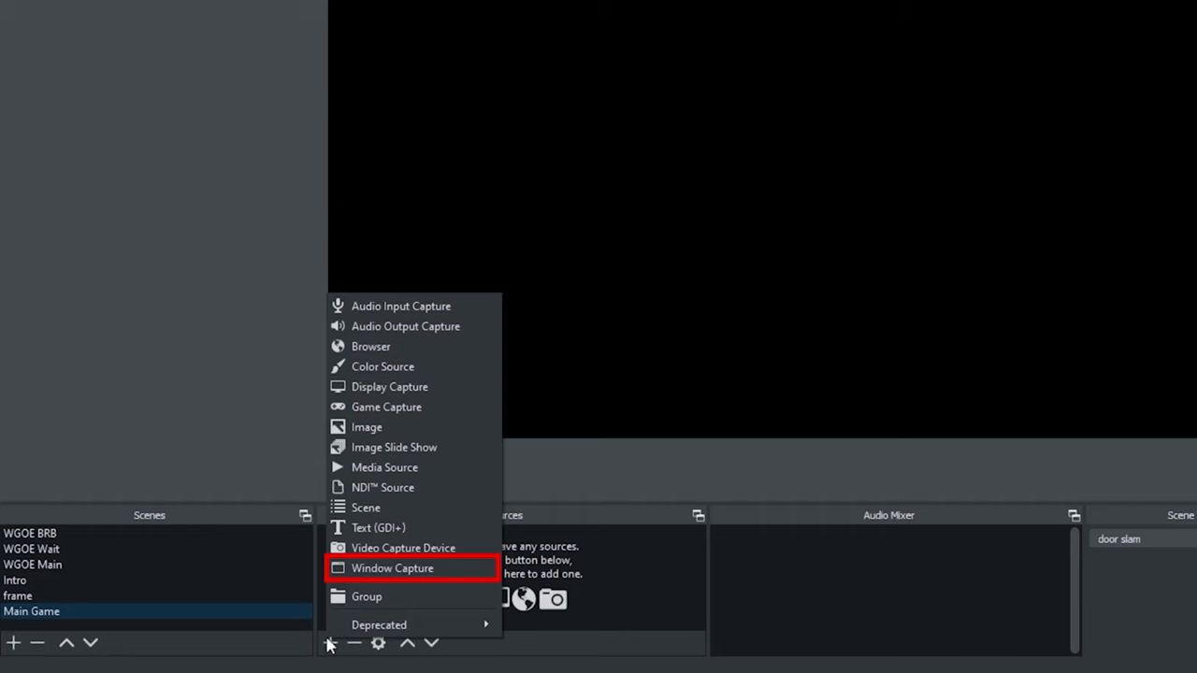
# Add a Window Capture source named Game showing the PS Remote Play window.
pyautogui.click(392, 568)
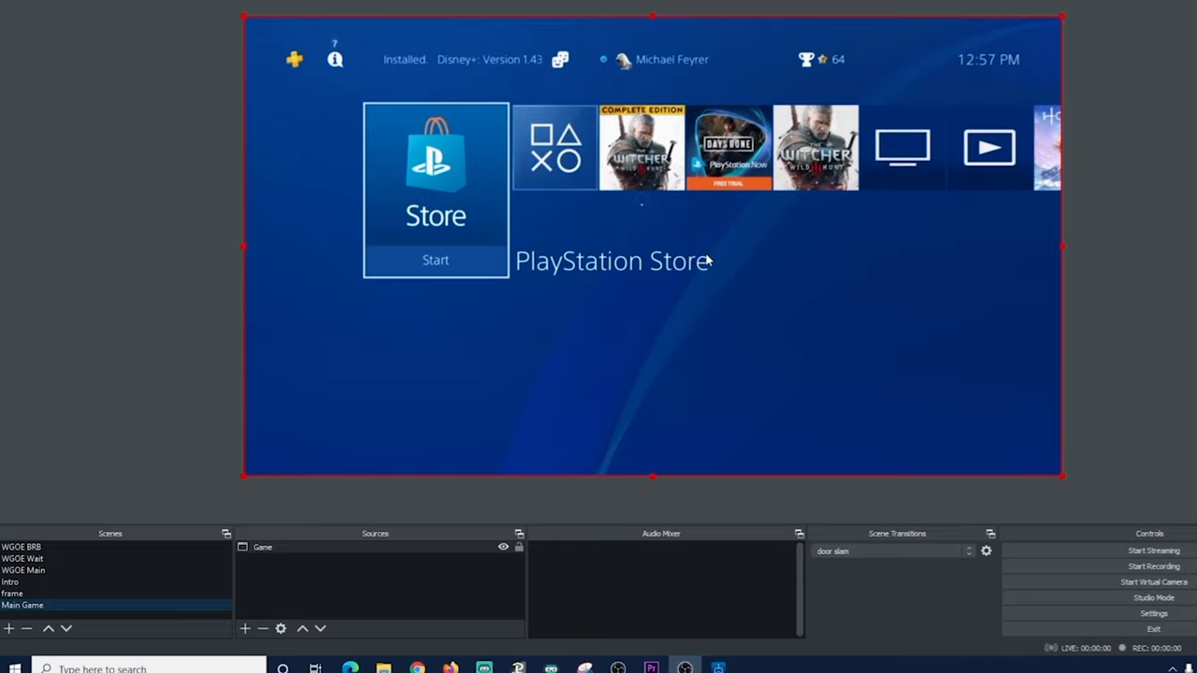
# Add an Audio Output Capture named Game Audio using the Digital Audio (S/PDIF) device.
pyautogui.click(244, 628)
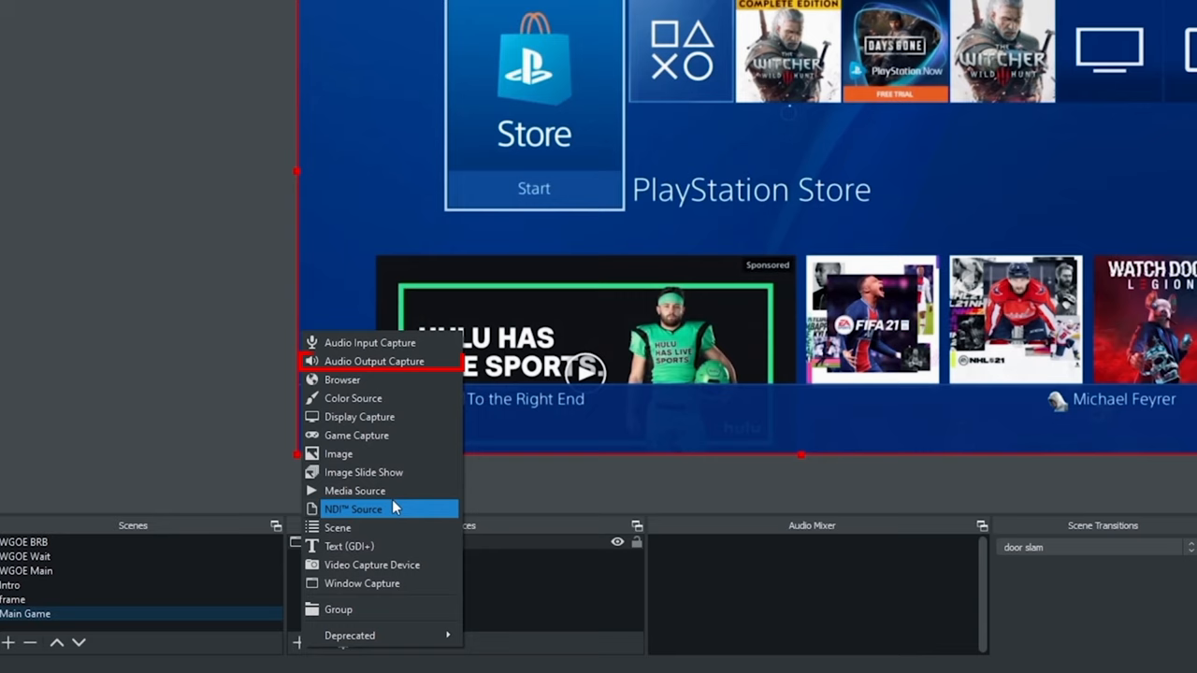
pyautogui.click(357, 435)
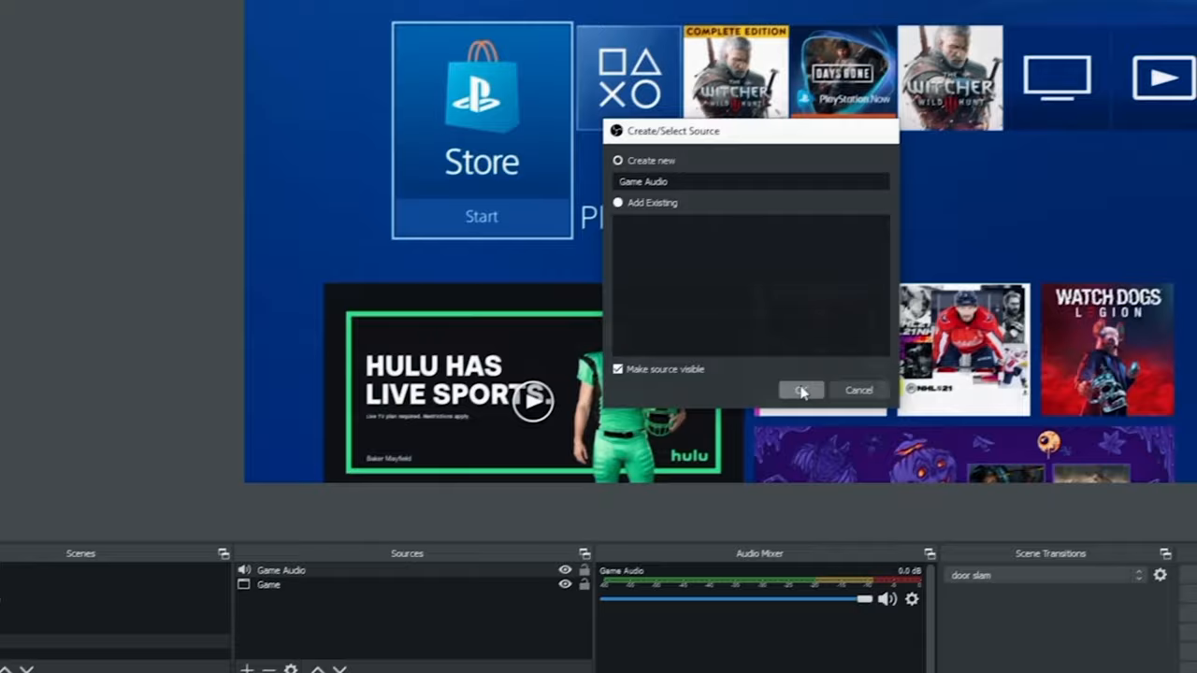
pyautogui.click(801, 390)
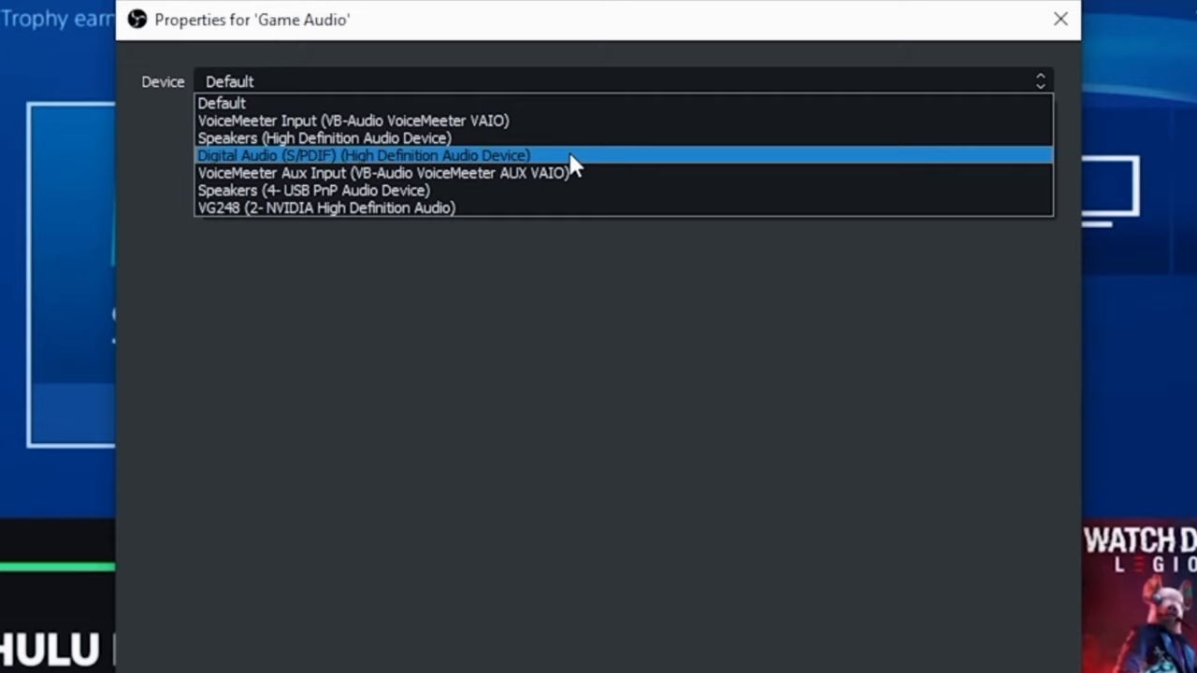
pyautogui.click(324, 137)
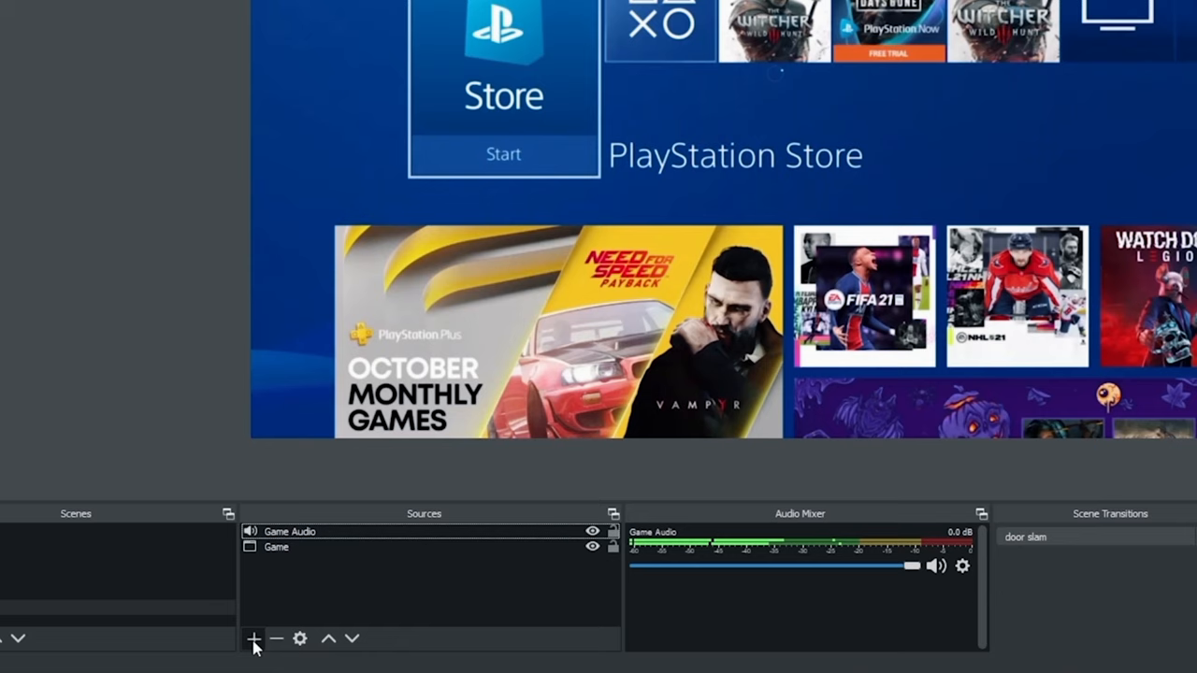
# Add the existing 'Worst Gamer on Earth' Overlay image to Main Game and confirm its properties.
pyautogui.click(253, 638)
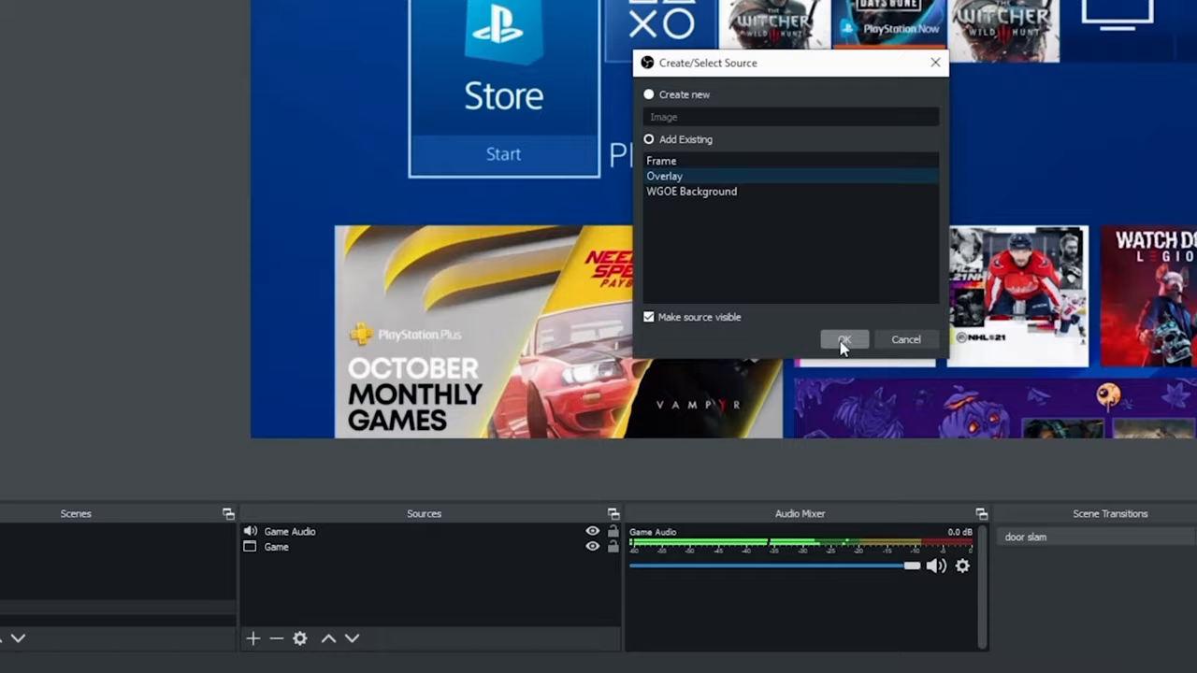
pyautogui.click(842, 340)
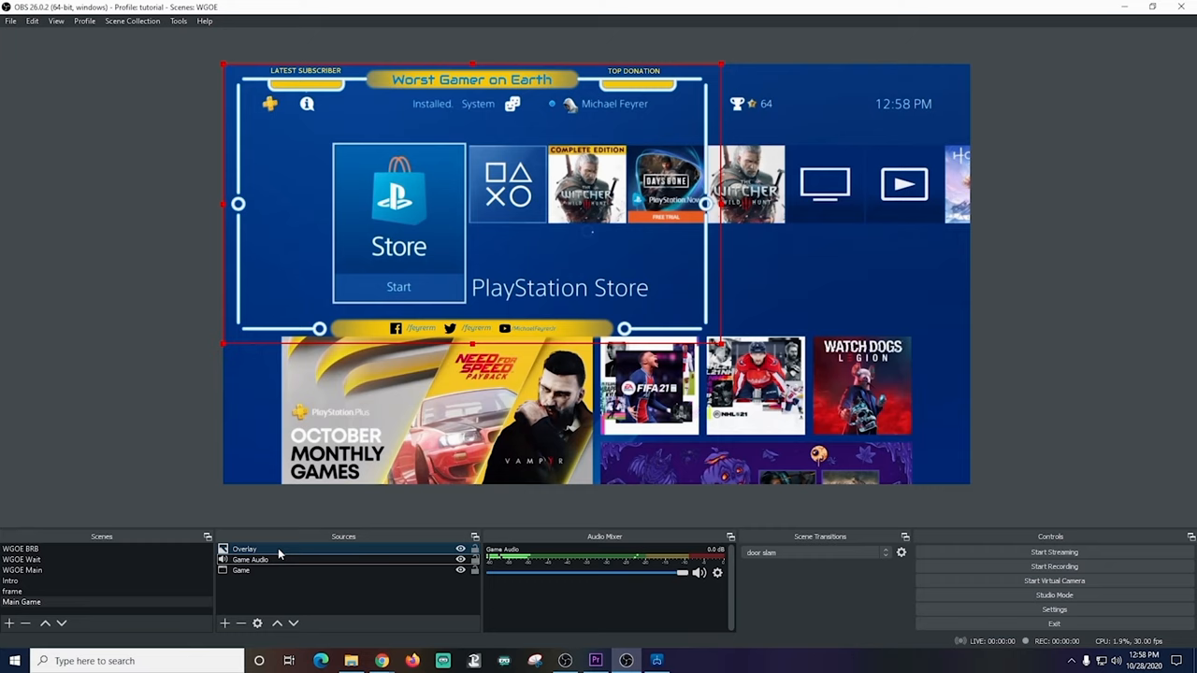
pyautogui.doubleClick(244, 549)
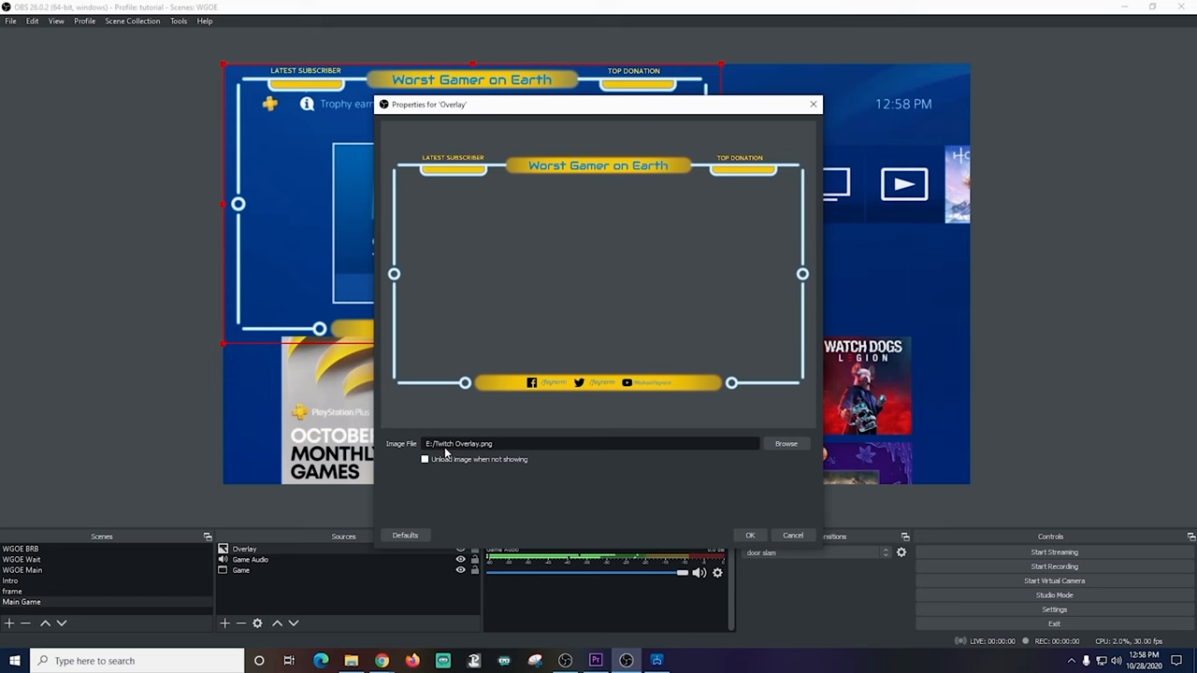
pyautogui.click(749, 535)
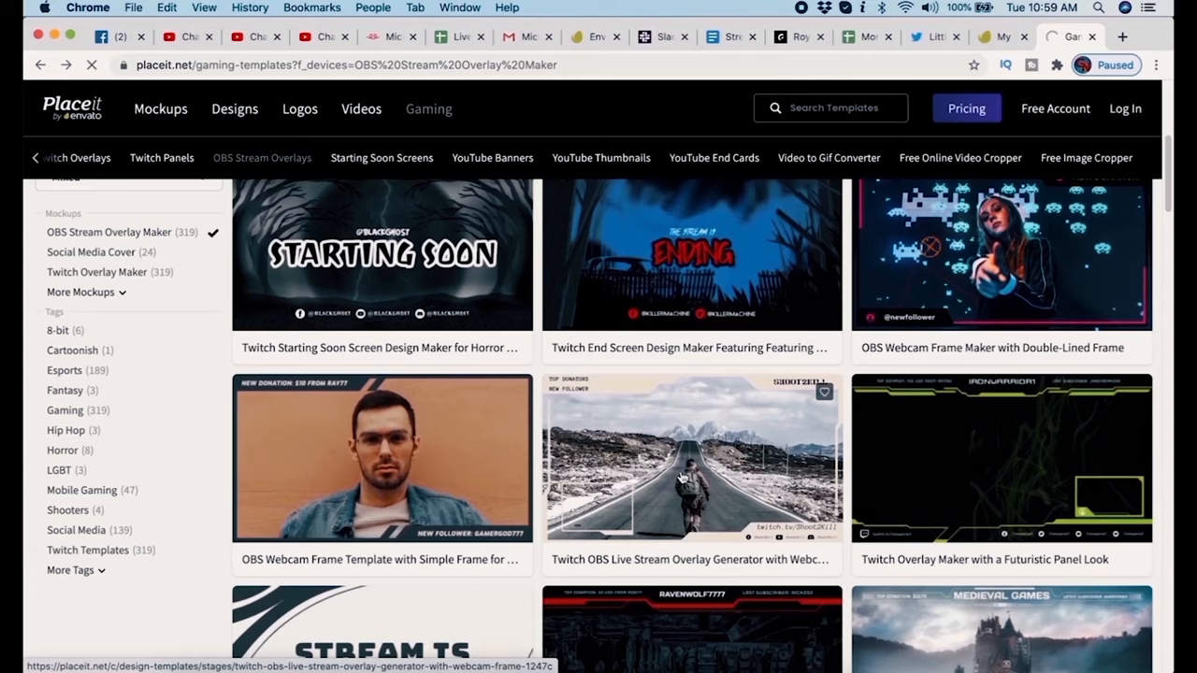
pyautogui.scroll(-3)
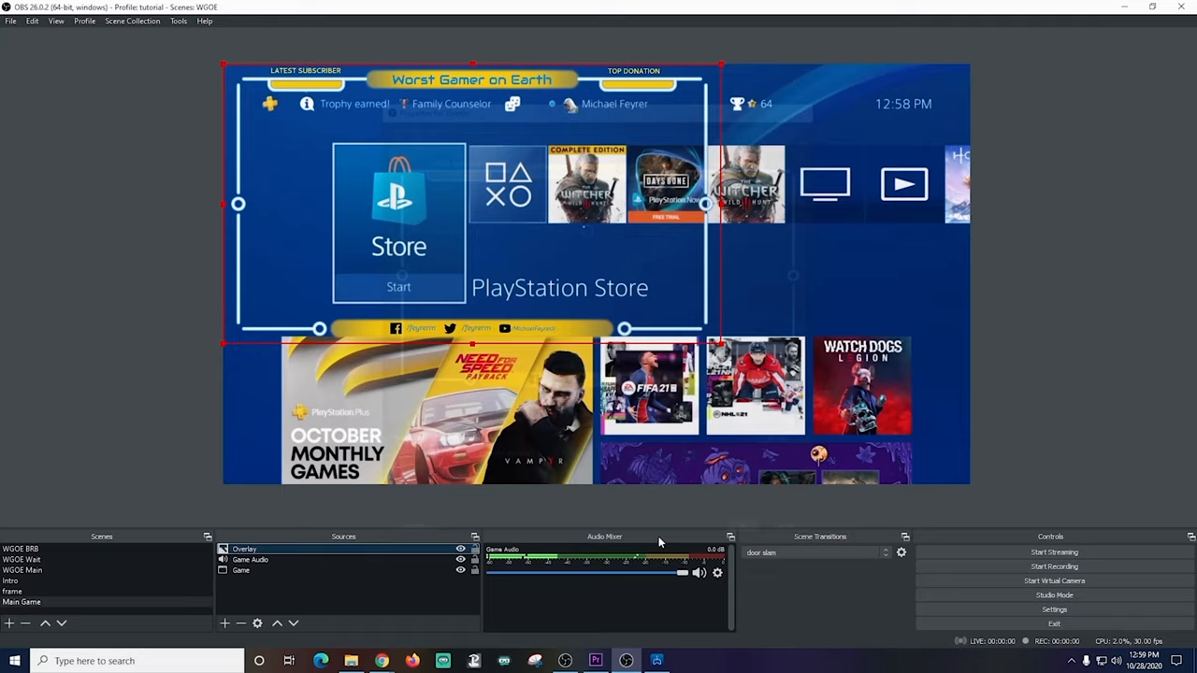
# Preview the frame scene with the webcam inside the Michael Feyrer JR name frame.
pyautogui.rightClick(243, 549)
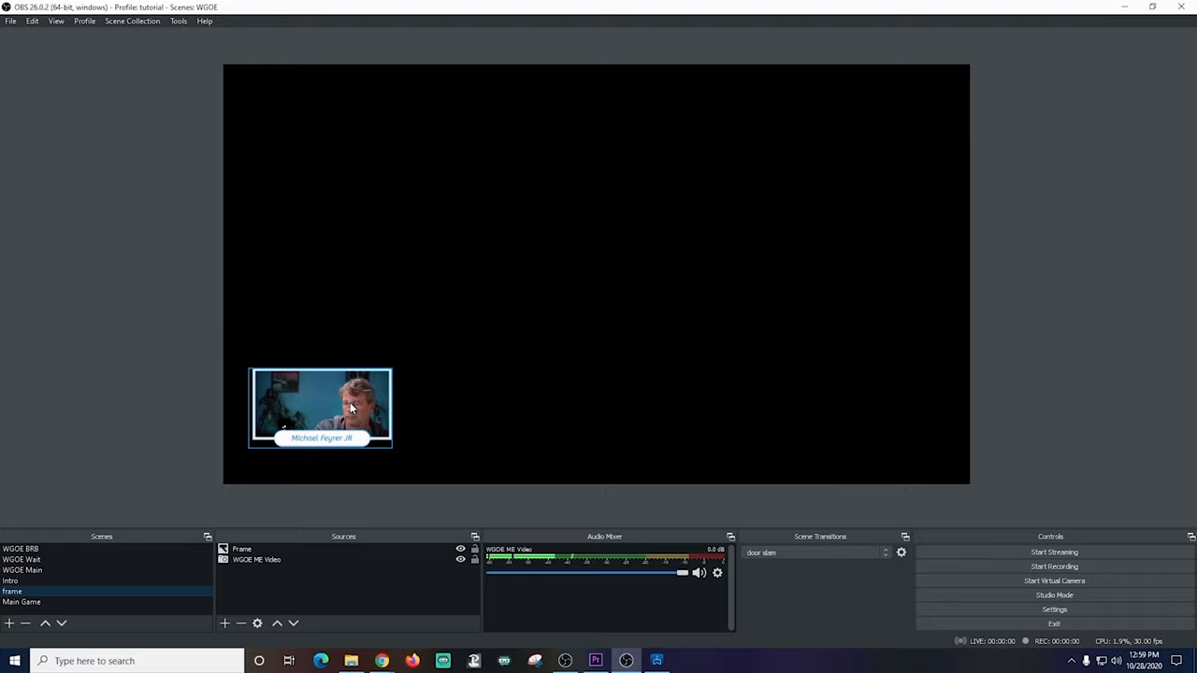
# Return to the Main Game scene and begin adding a new source.
pyautogui.click(31, 609)
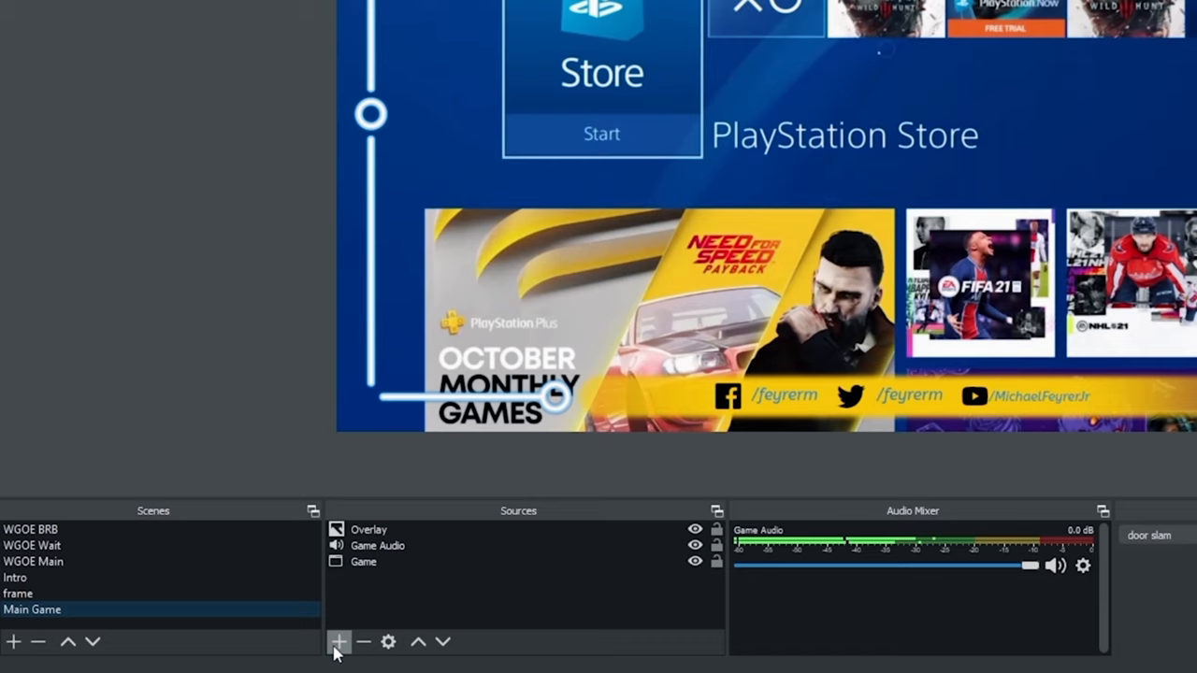
pyautogui.click(338, 641)
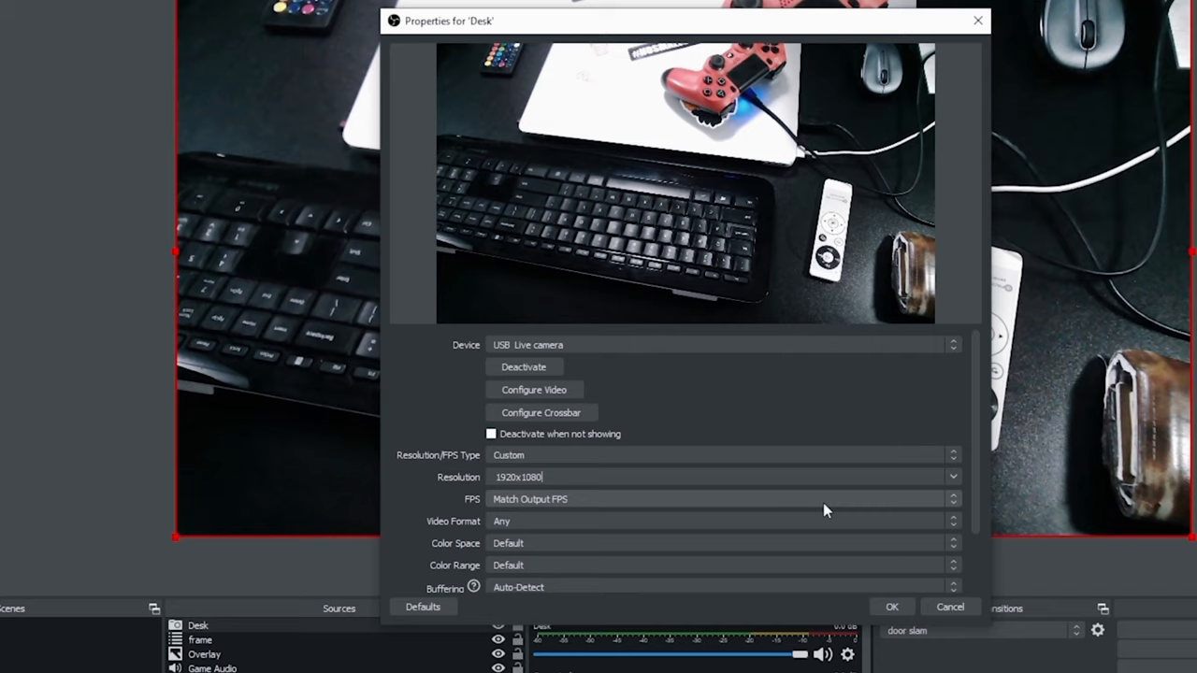
# Tune the Desk camera: focus 192, exposure -6, brightness -20, contrast 32, saturation 33.
pyautogui.click(533, 390)
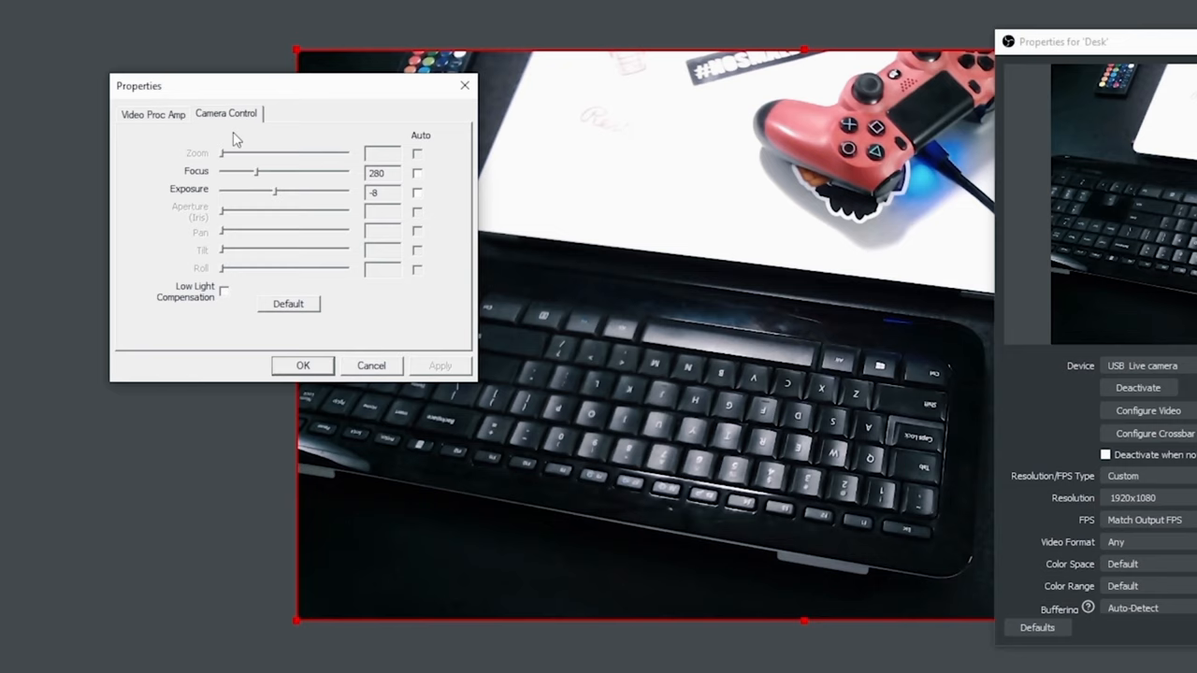
pyautogui.moveTo(257, 173); pyautogui.dragTo(248, 173)
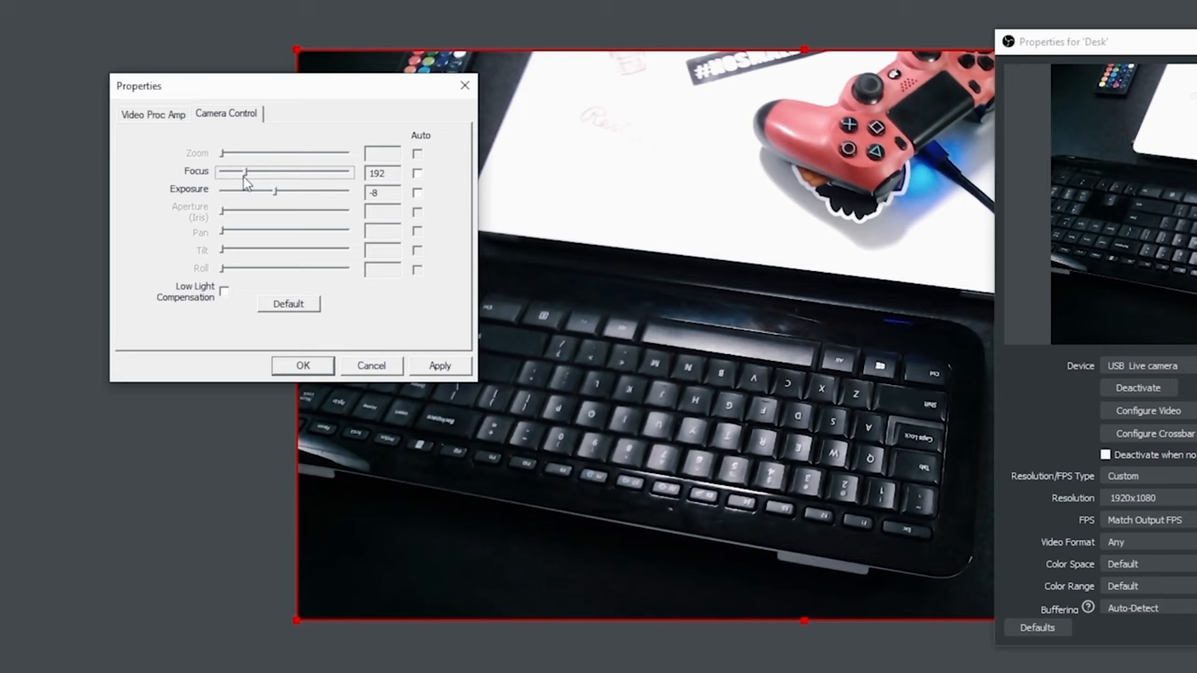
pyautogui.click(152, 114)
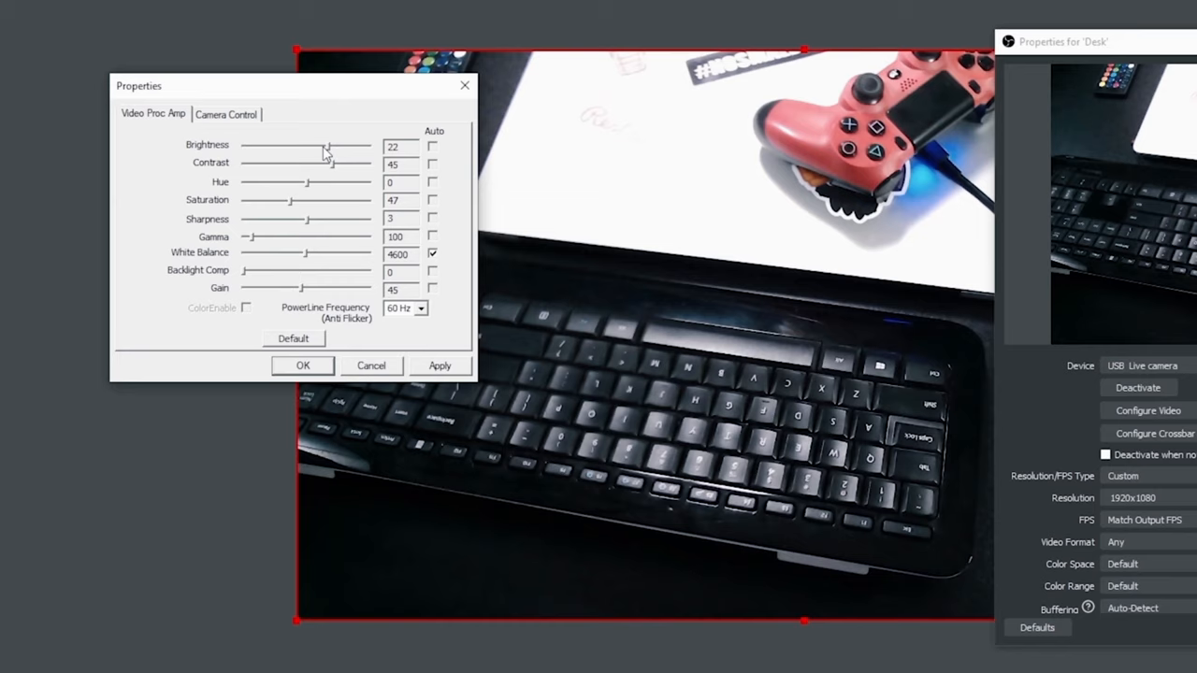
pyautogui.moveTo(326, 147); pyautogui.dragTo(280, 146)
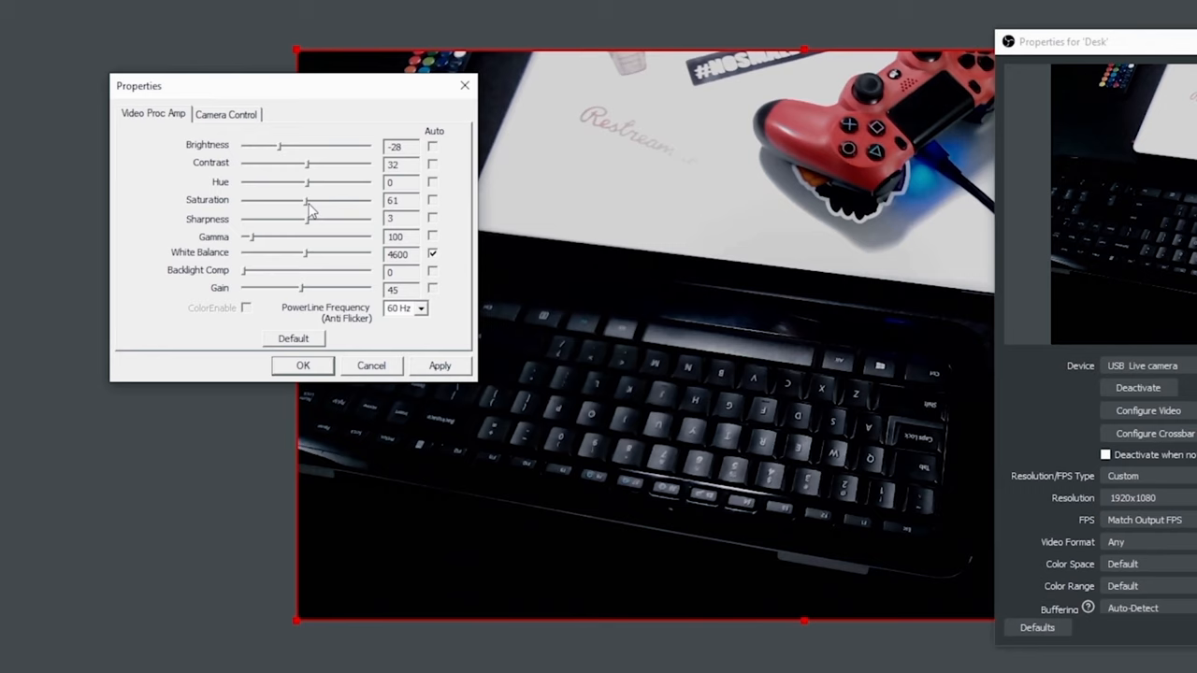
pyautogui.click(226, 113)
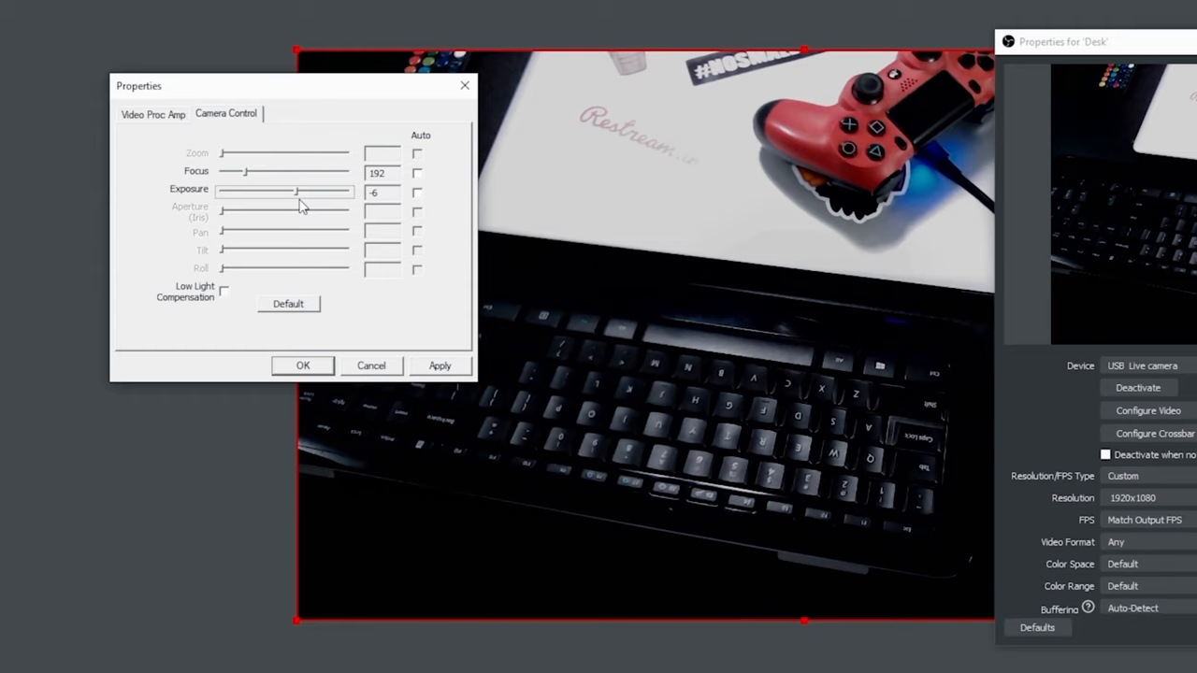
pyautogui.click(152, 113)
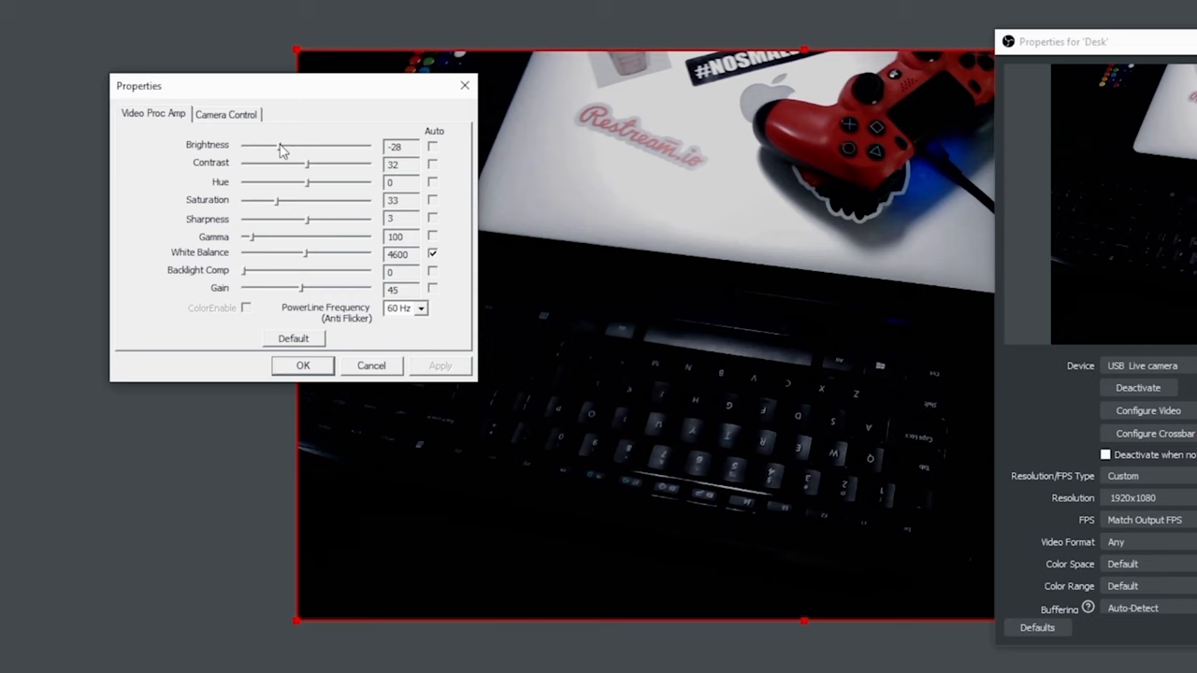
pyautogui.moveTo(276, 145); pyautogui.dragTo(289, 145)
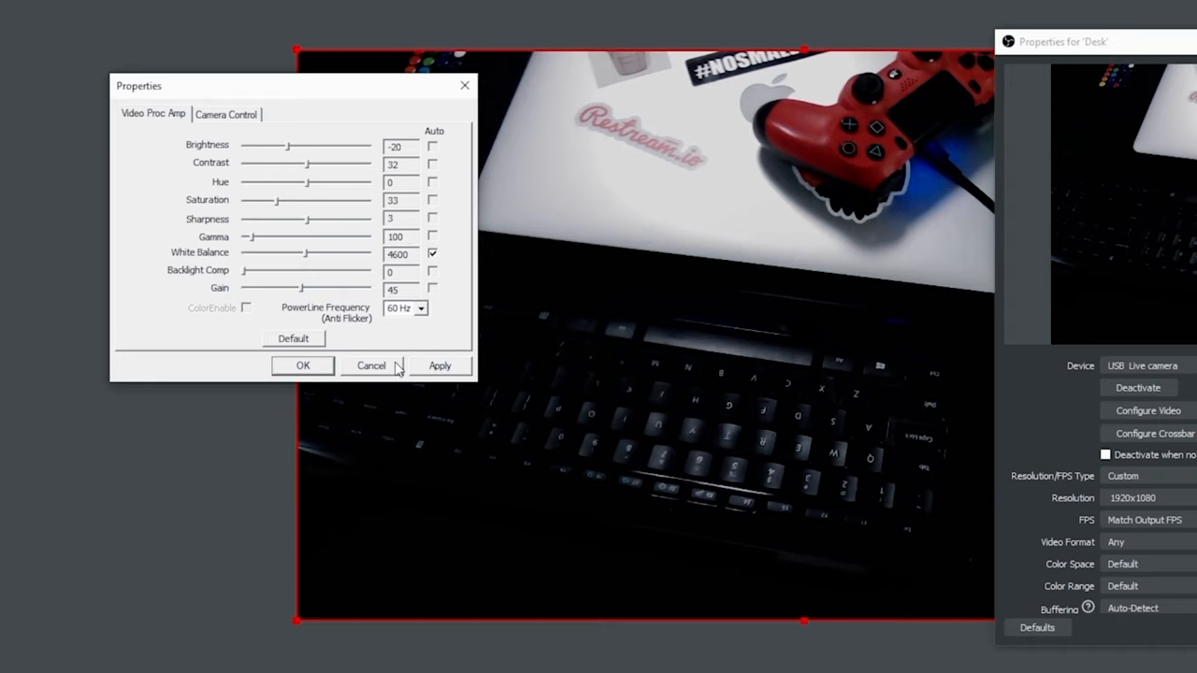